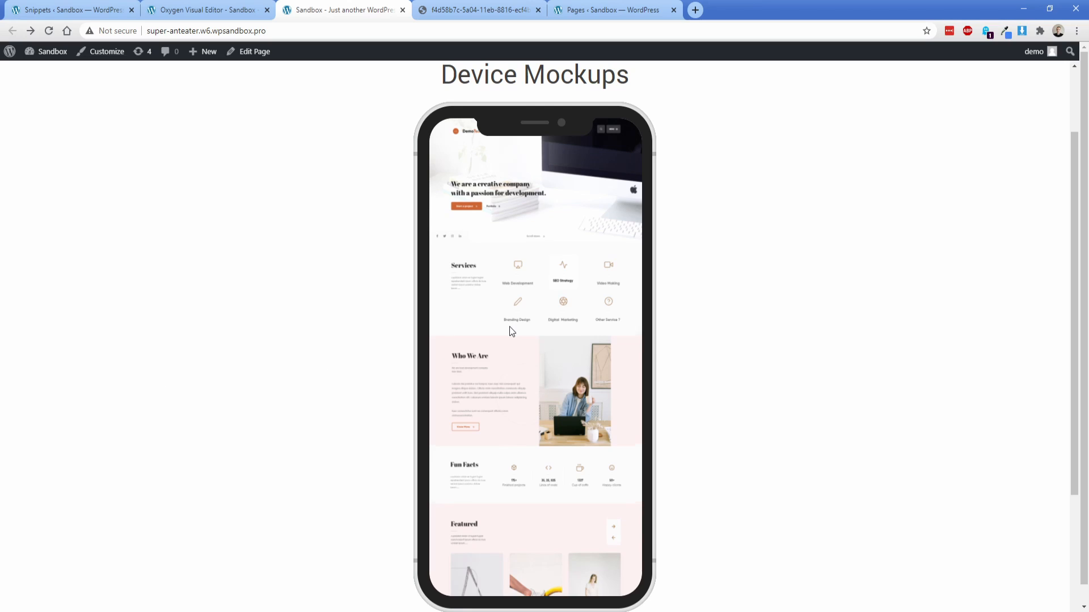
scroll(down, 3)
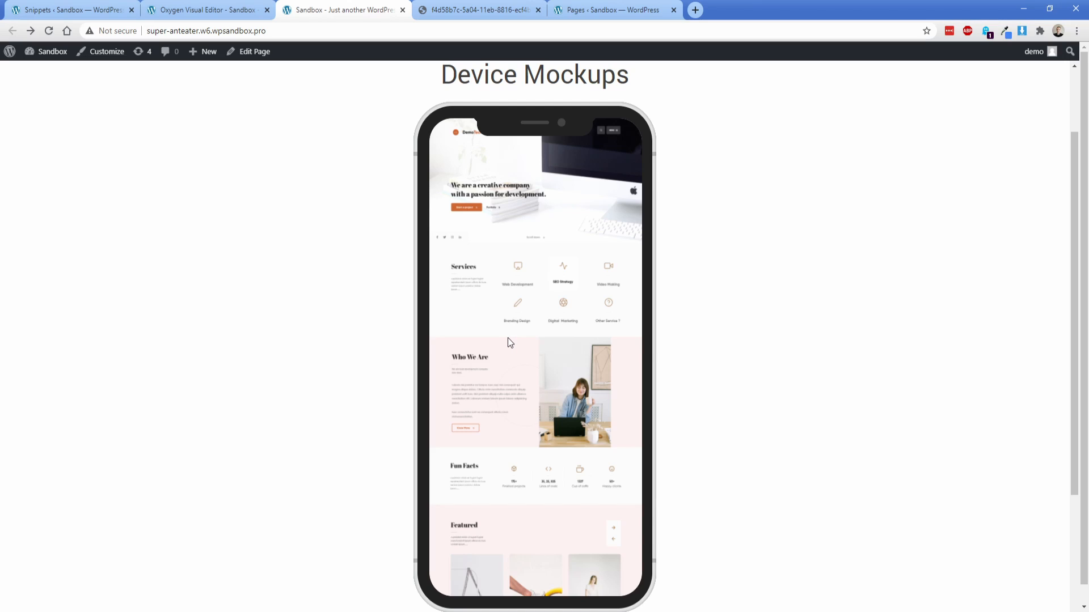
scroll(down, 3)
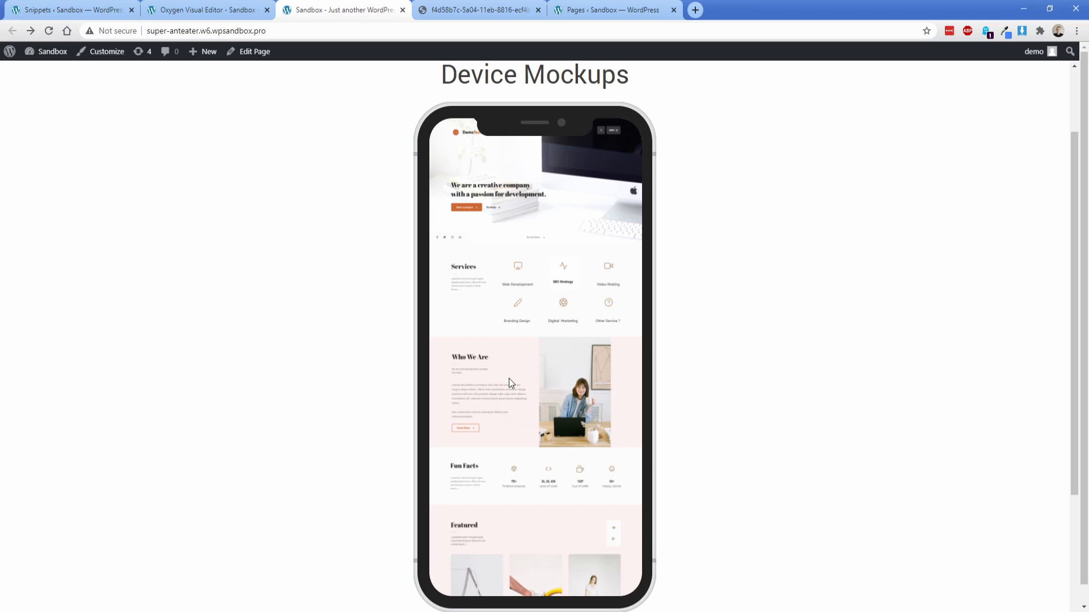
mouse_move(503, 282)
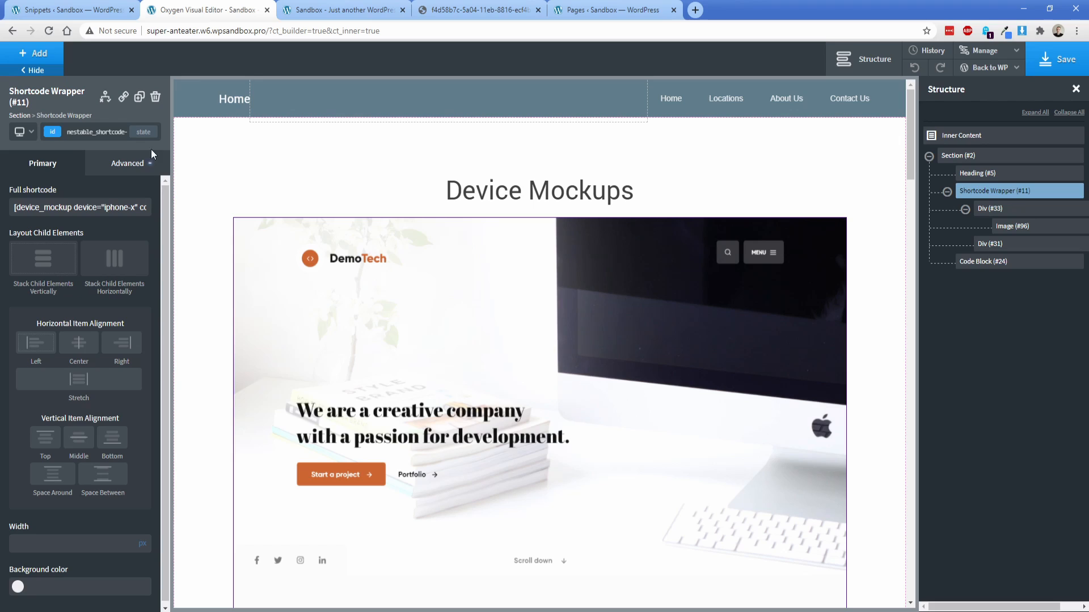
double_click(118, 207)
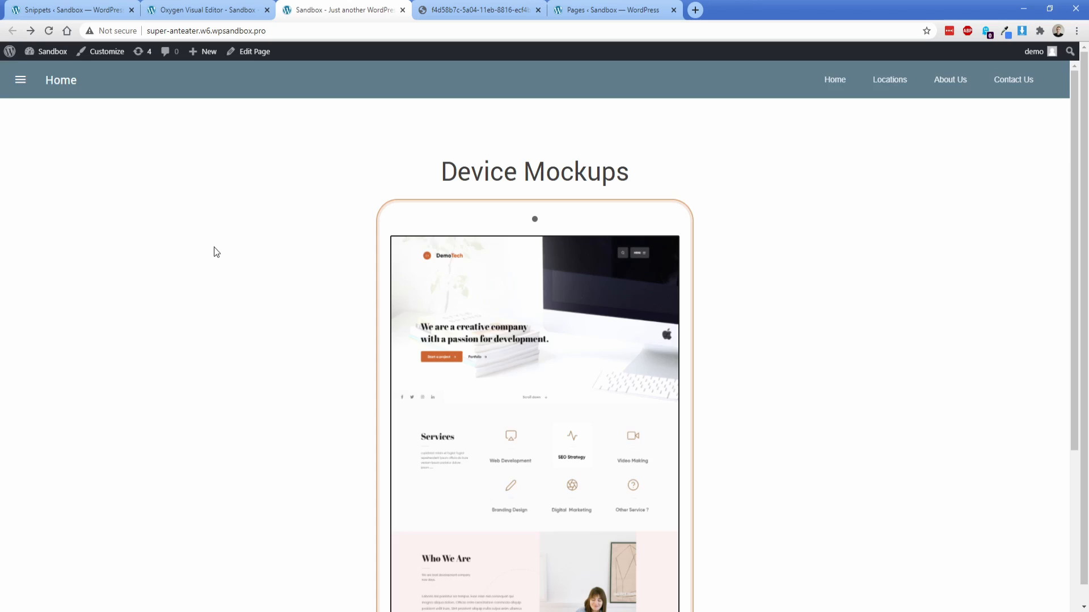
scroll(down, 3)
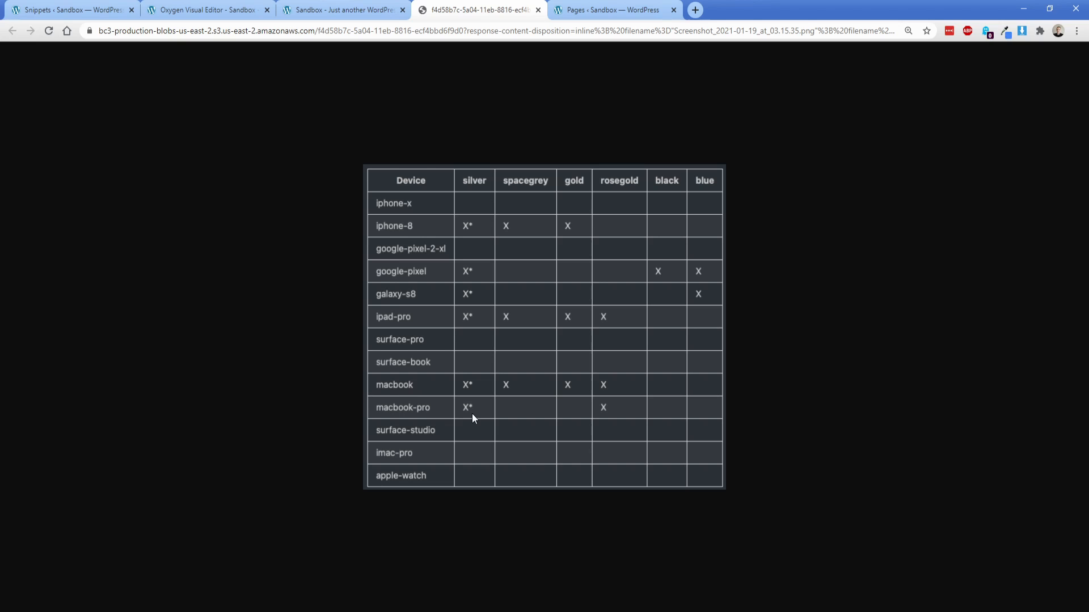
Step: Set the shortcode device to macbook-pro and view the laptop frame on the live page
click(204, 9)
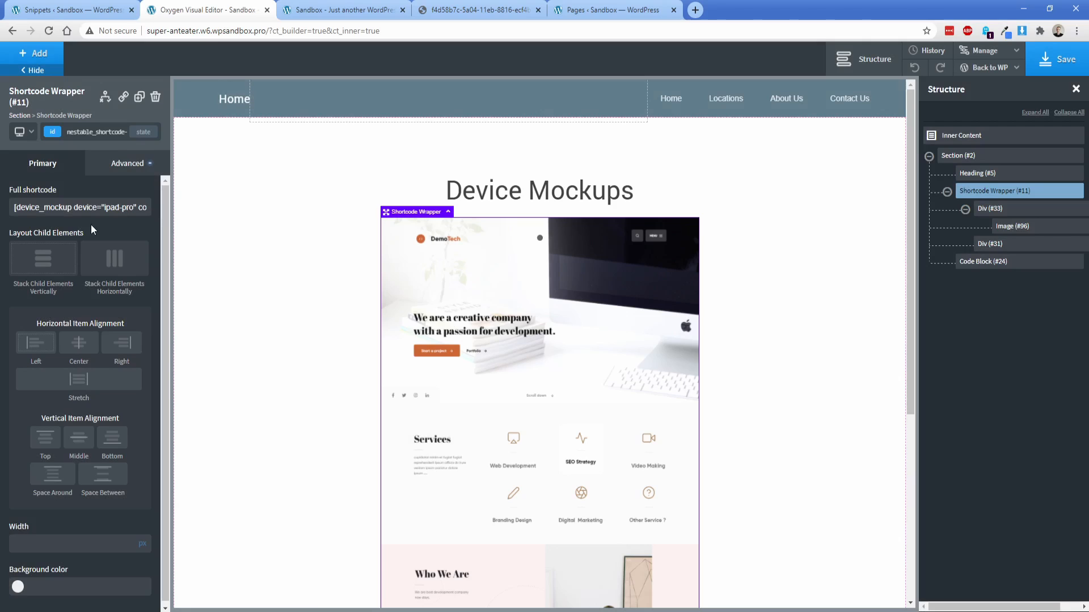
double_click(119, 207)
text(macbook)
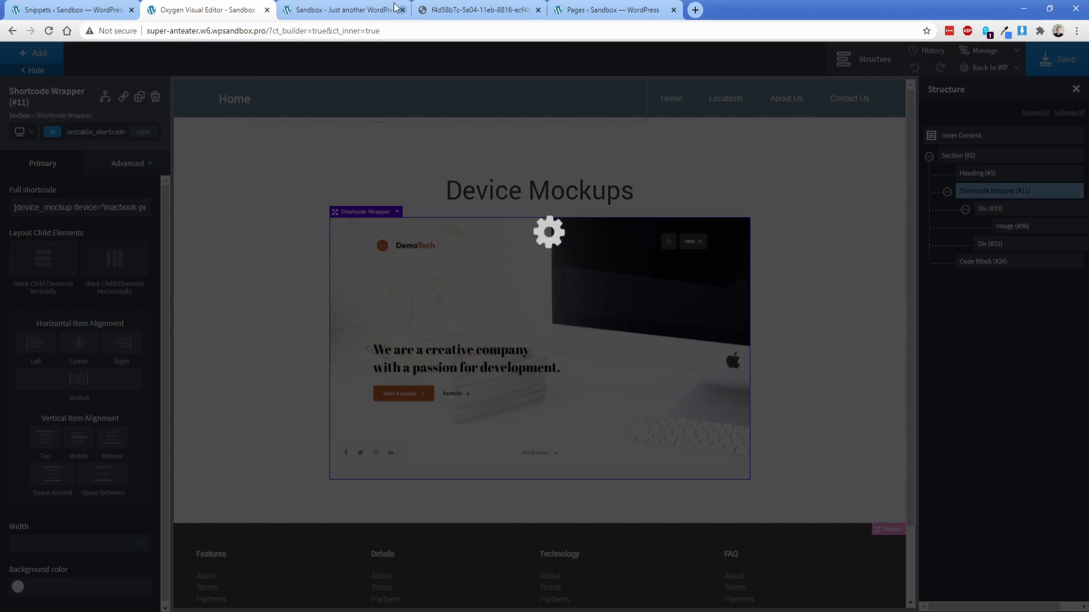
click(340, 9)
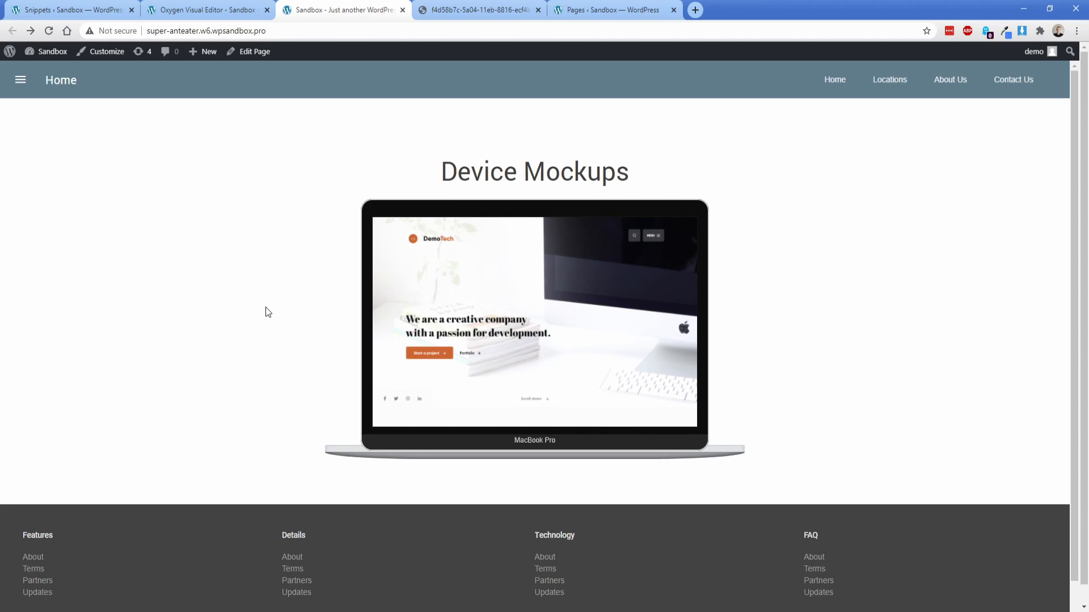
mouse_move(287, 322)
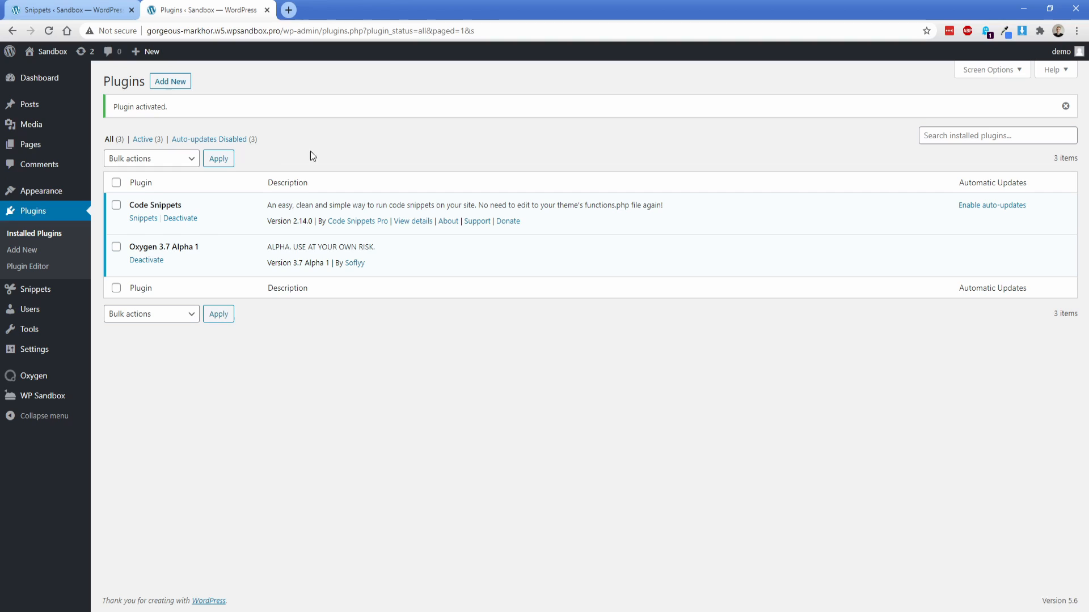
mouse_move(303, 153)
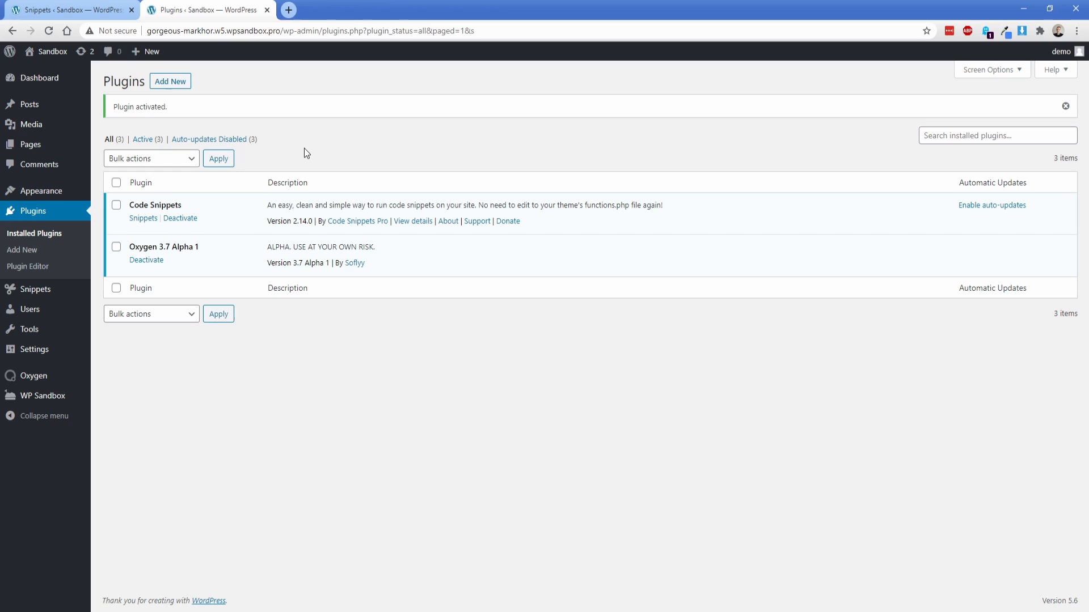
mouse_move(34, 290)
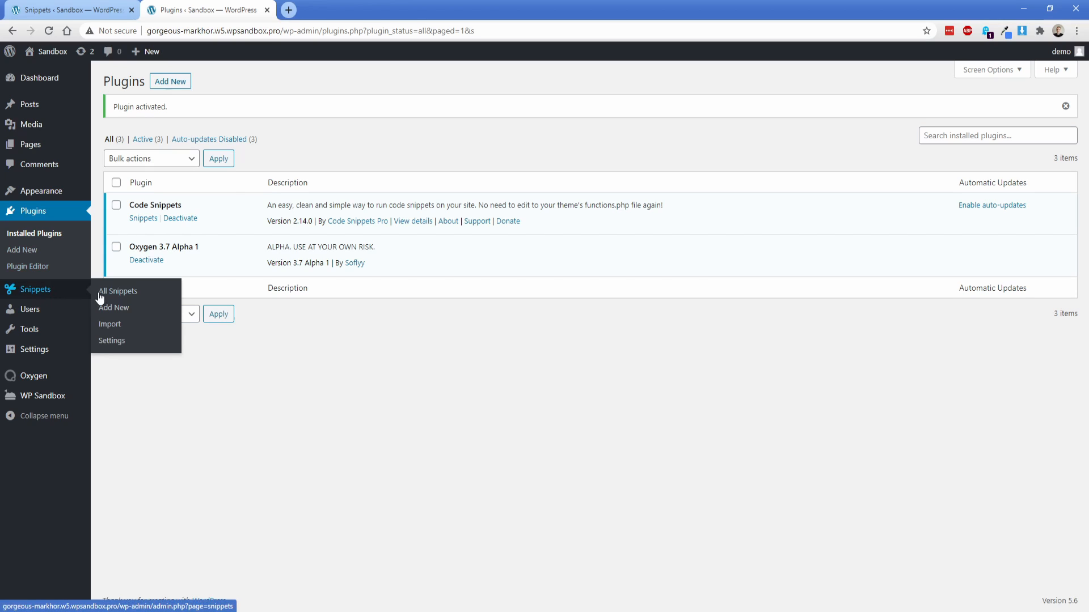
Step: Clone the Example CSS snippet and rename the copy 'Device mockups css'
click(118, 291)
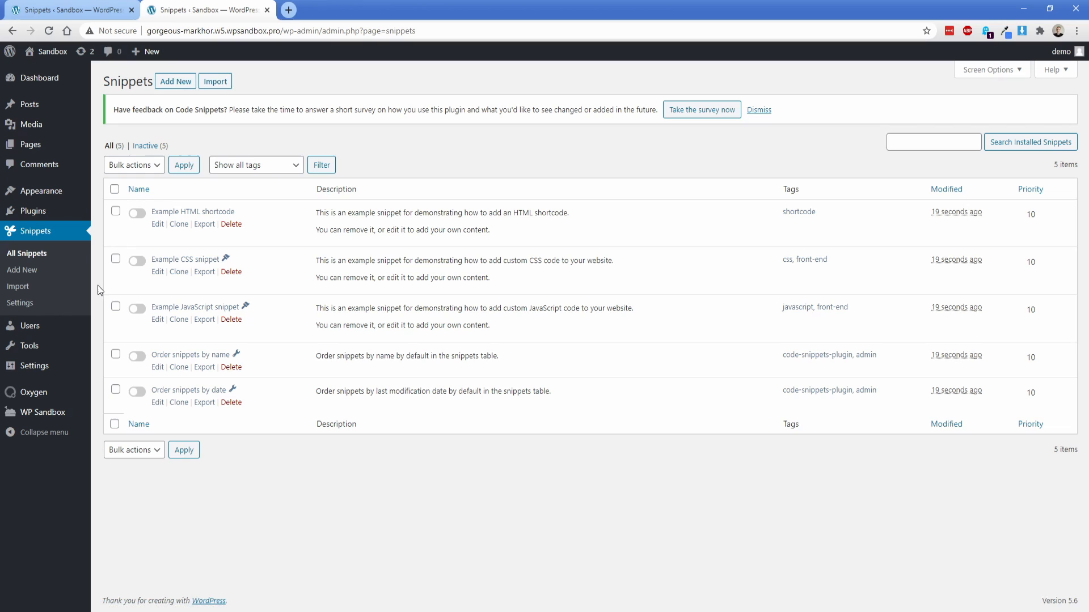
click(178, 271)
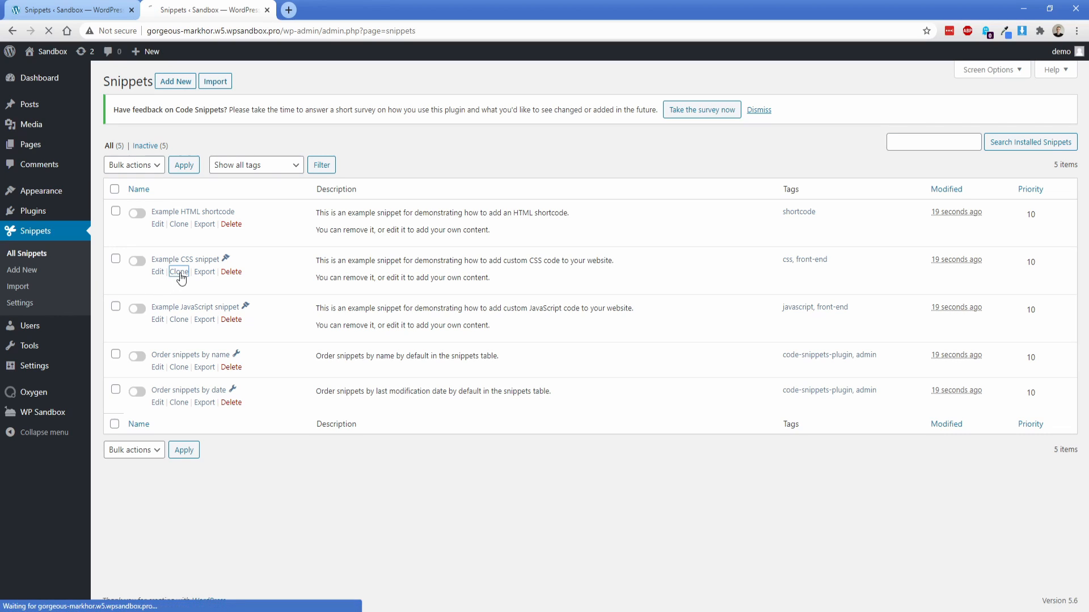
click(179, 272)
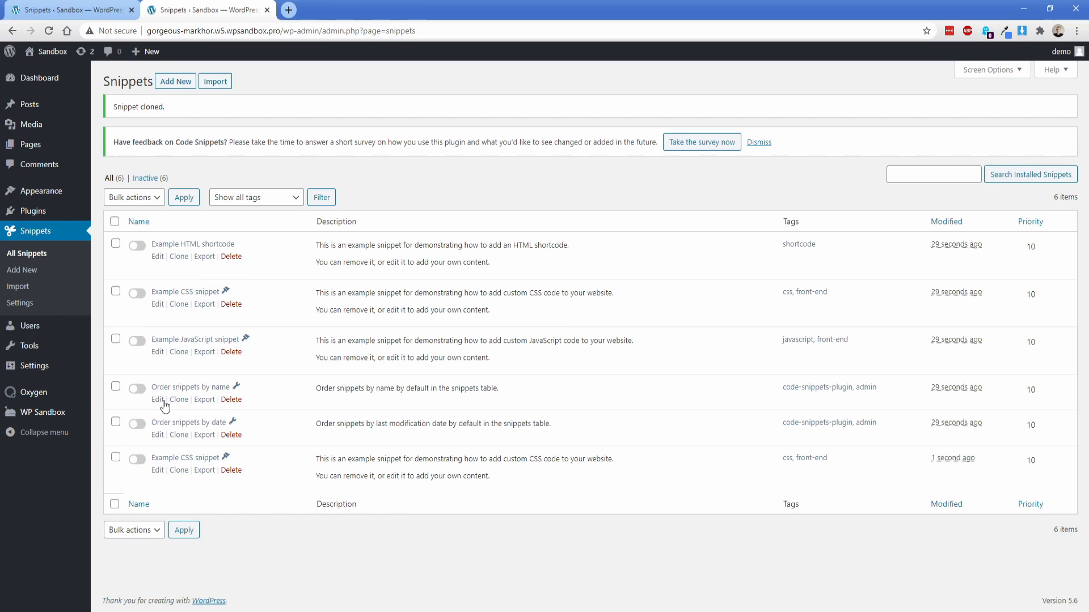
click(157, 471)
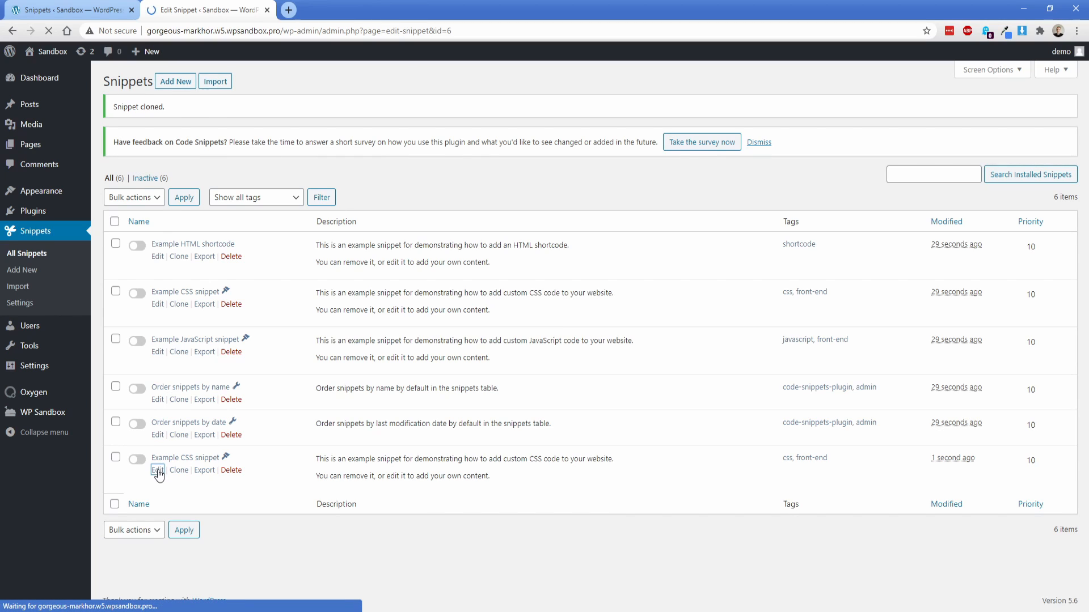
click(157, 470)
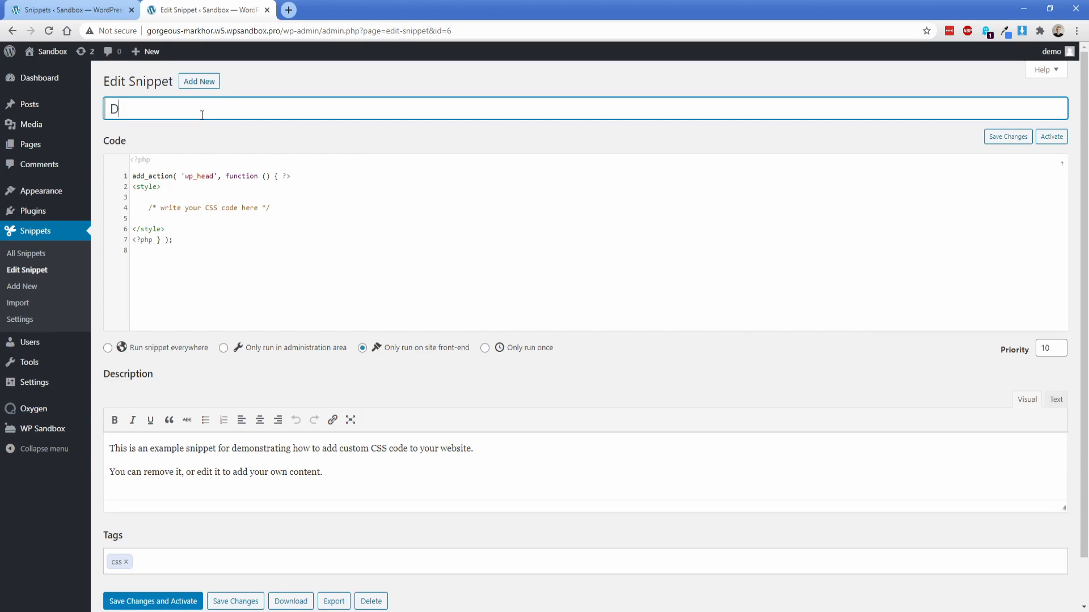
text(evice mockups css)
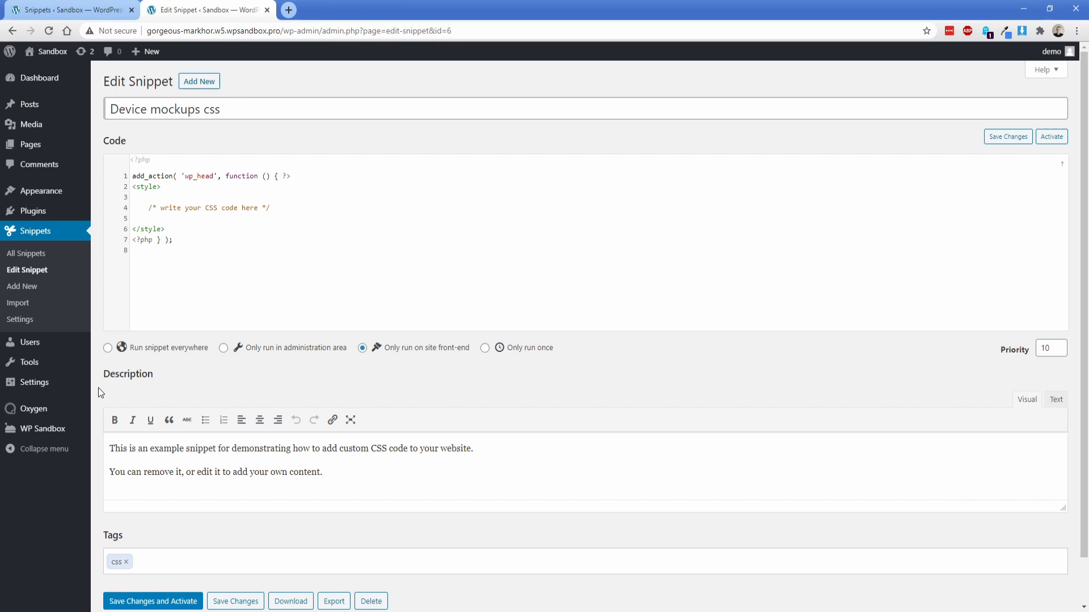
mouse_move(123, 323)
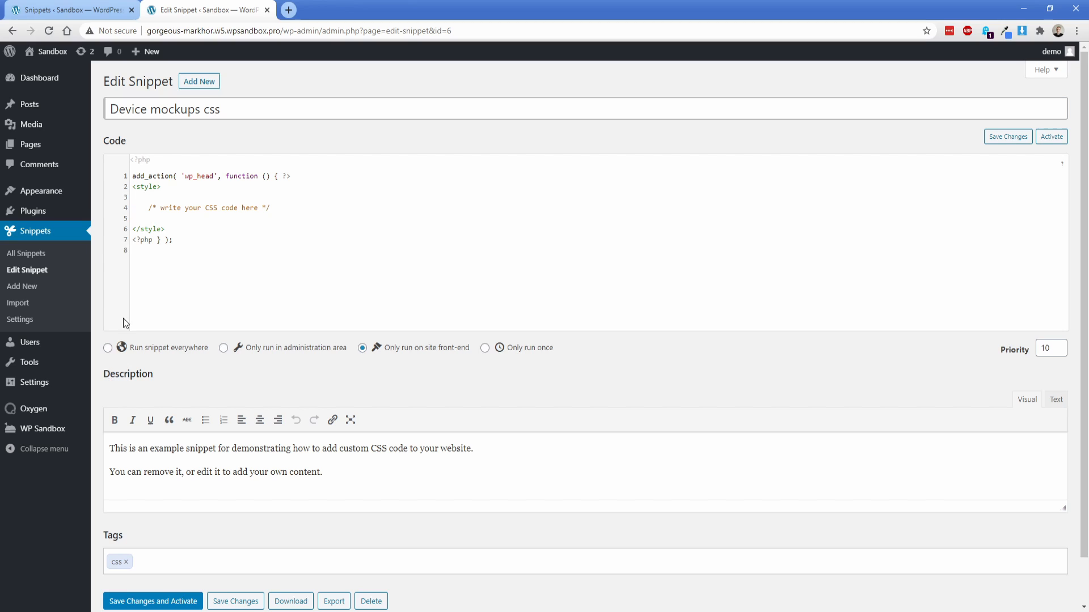
Step: Replace the placeholder with the devices.css styles, run everywhere, then save and activate
double_click(208, 207)
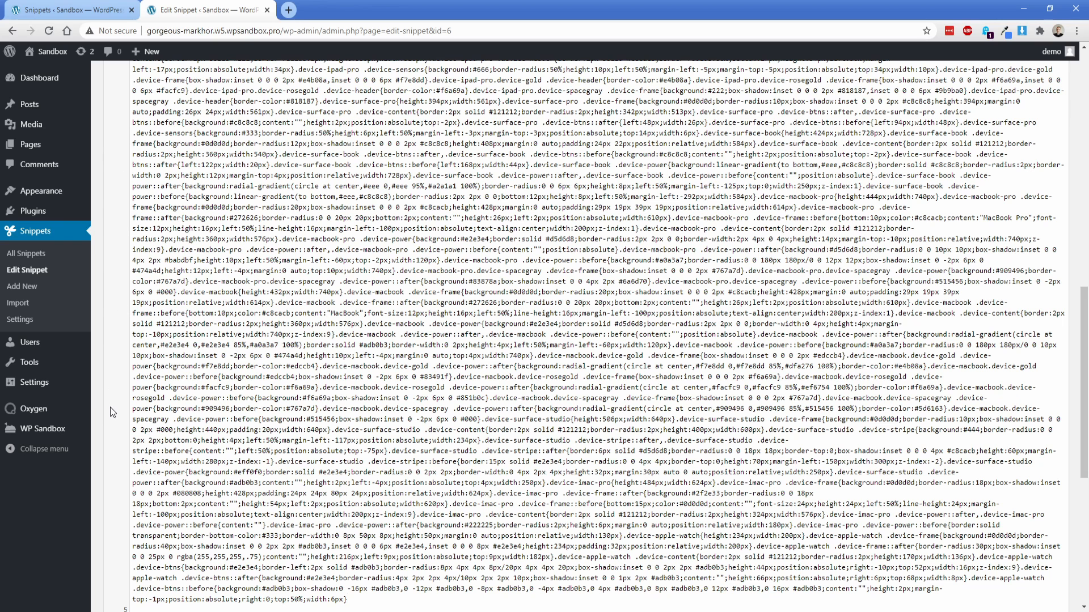
scroll(down, 3)
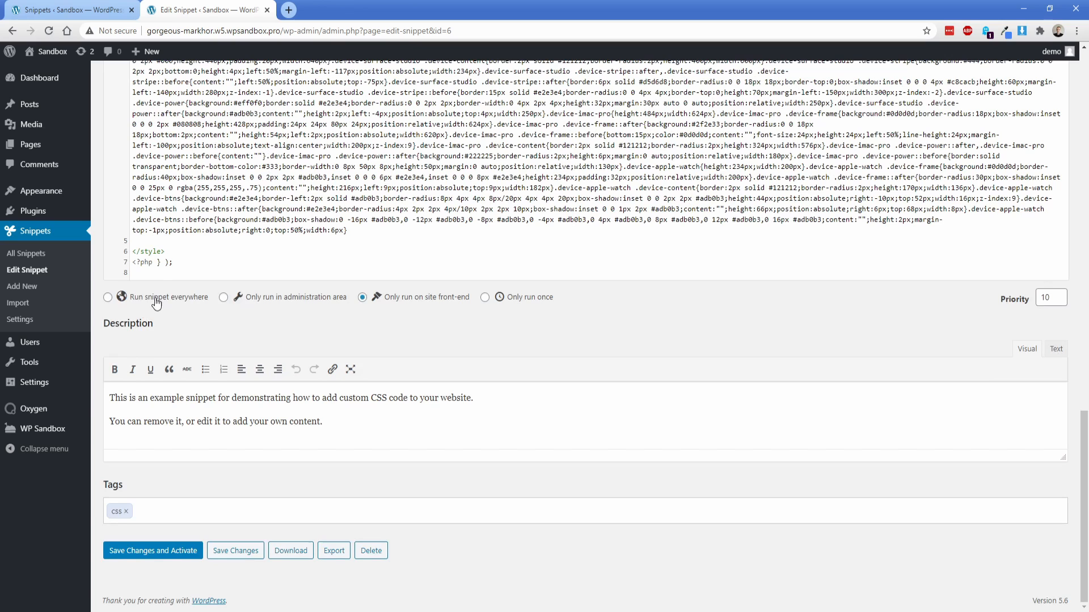
click(152, 550)
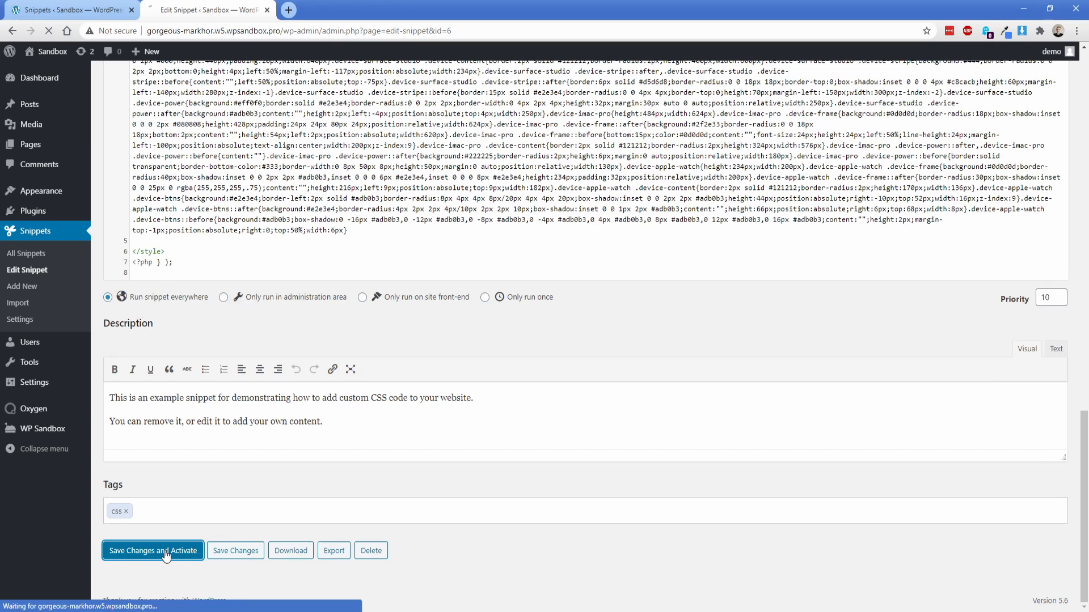
click(152, 551)
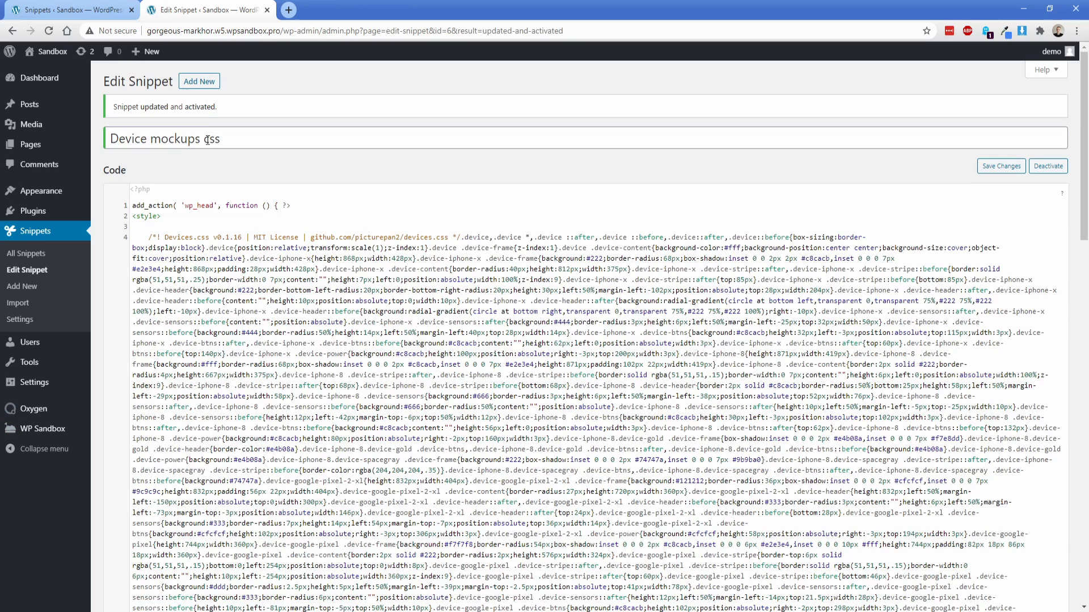
Step: Add a 'Device mockups code' snippet with the device_mockup shortcode function and activate it
click(21, 269)
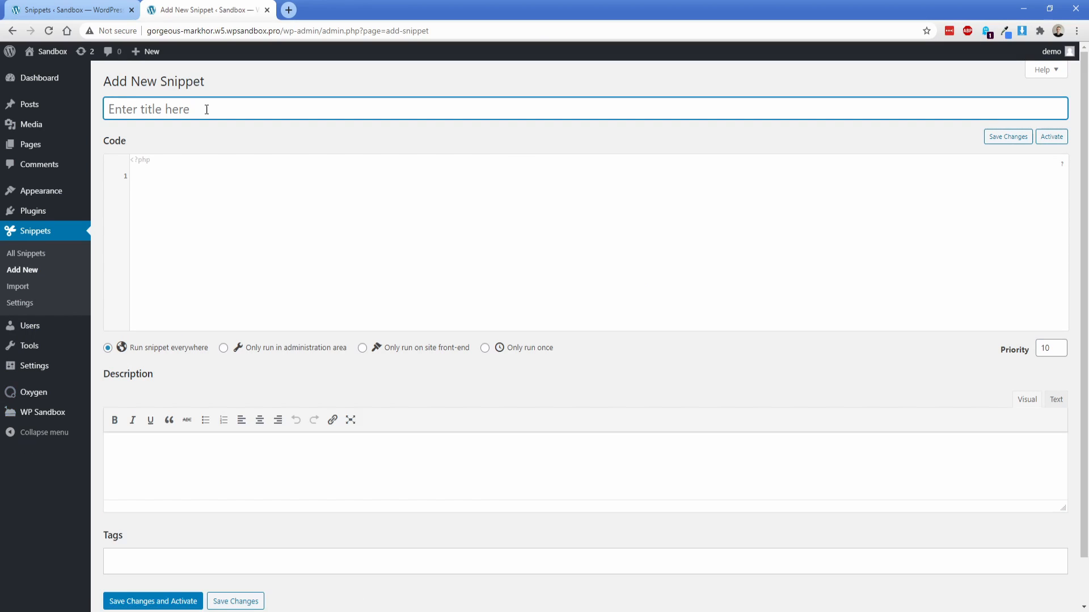
text(Device mockups co)
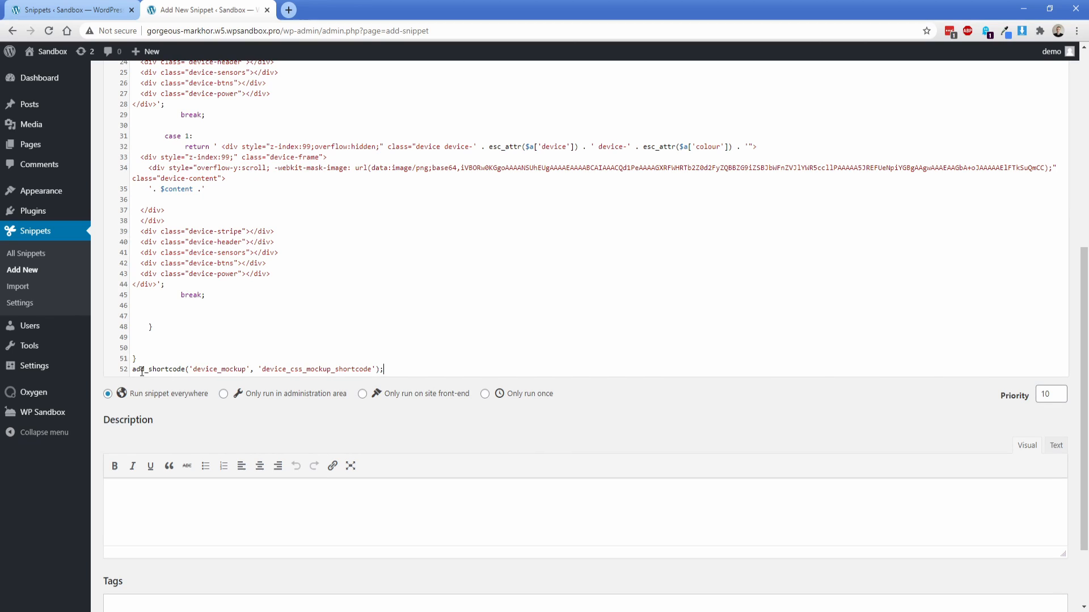
double_click(316, 368)
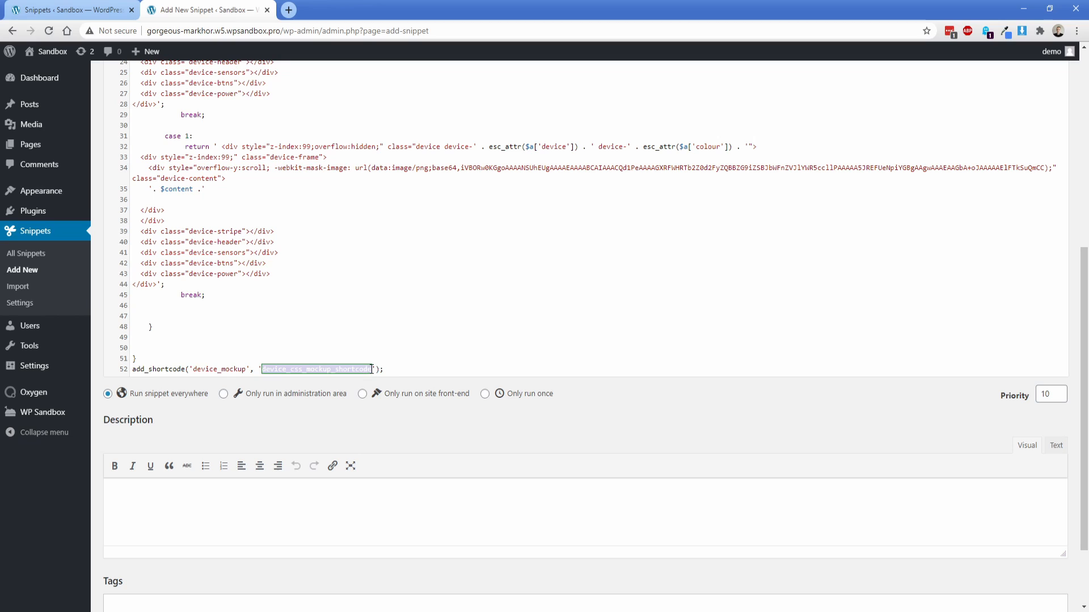
click(397, 368)
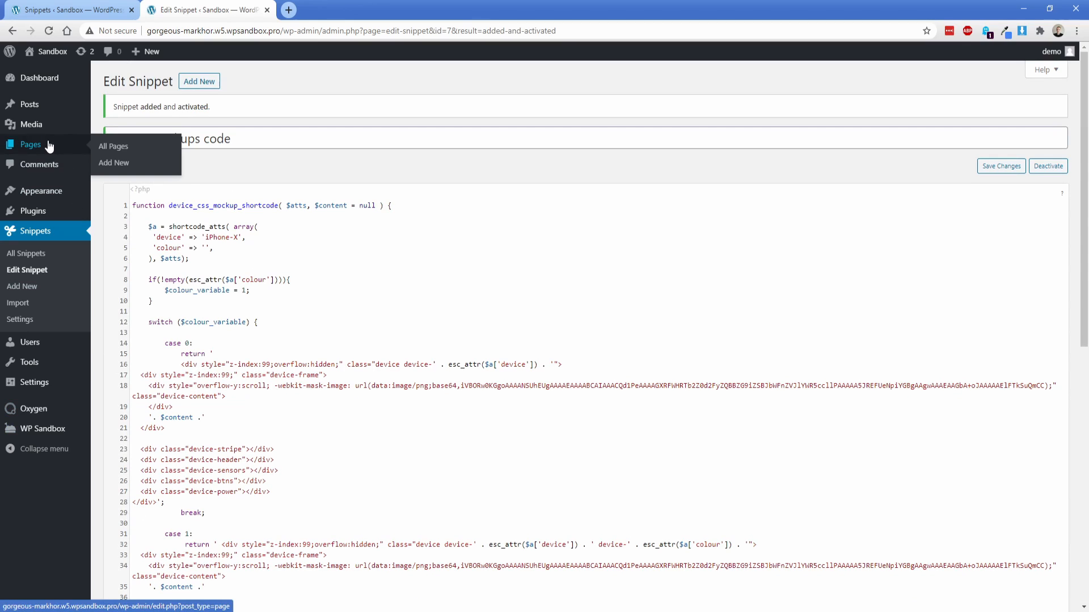
Step: Open the Home page in Oxygen and edit the placeholder device_mockup shortcode text
click(113, 146)
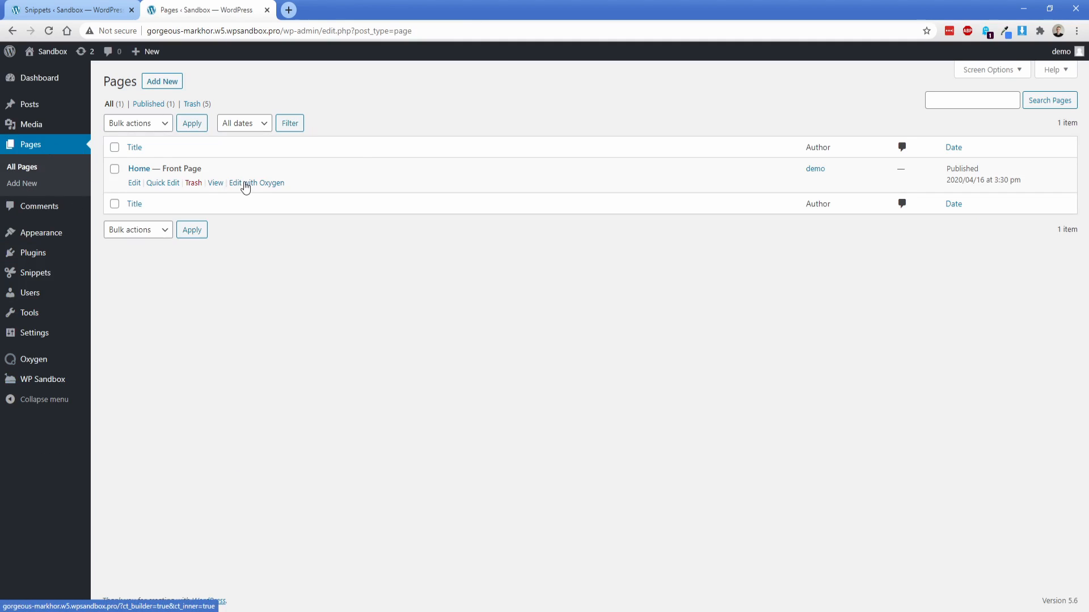
click(256, 182)
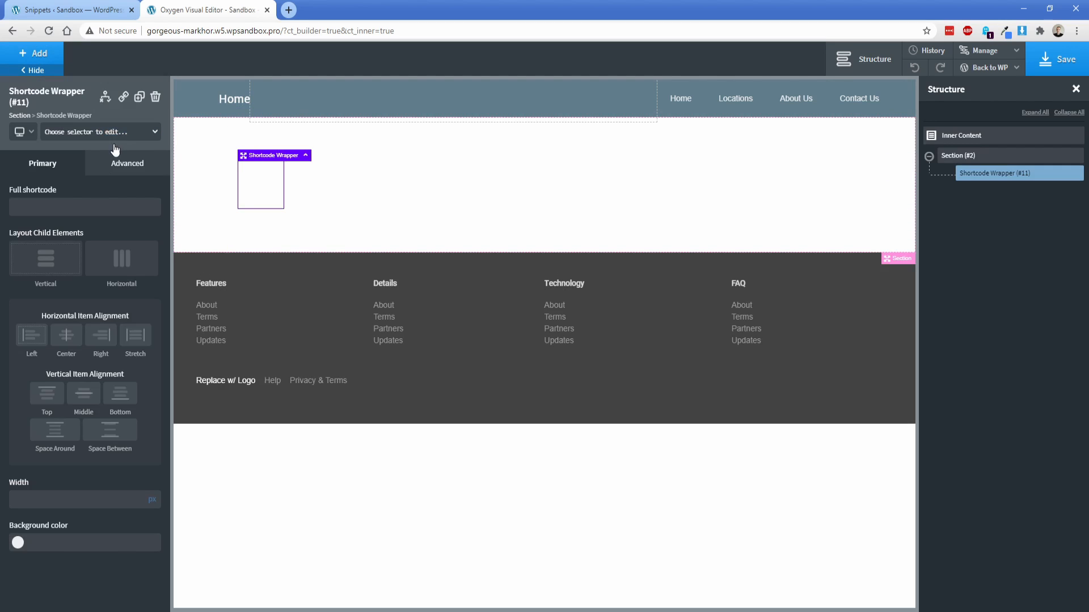
mouse_move(88, 188)
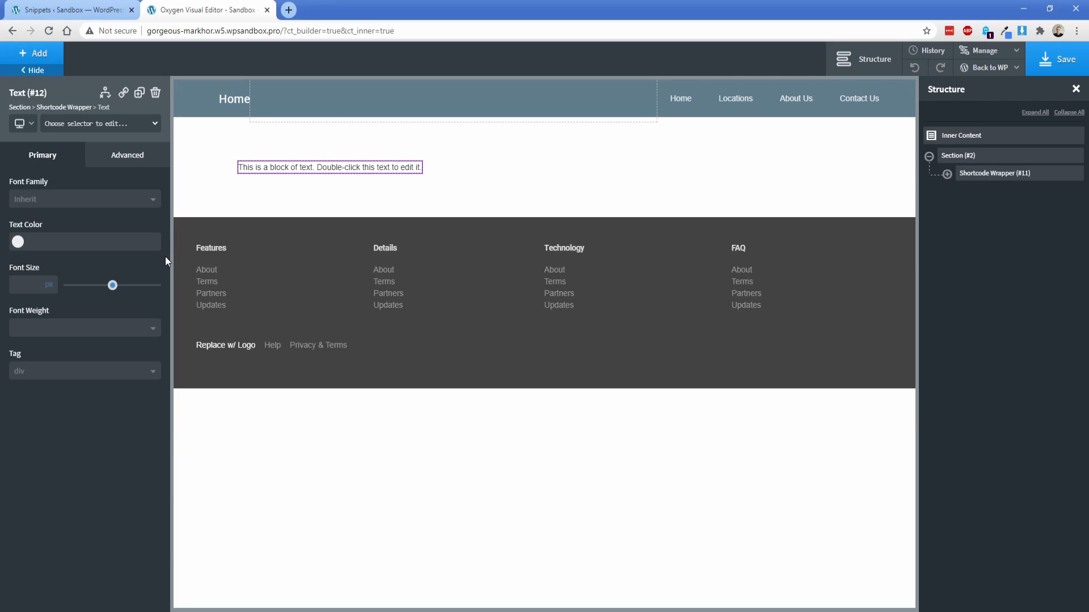
double_click(329, 167)
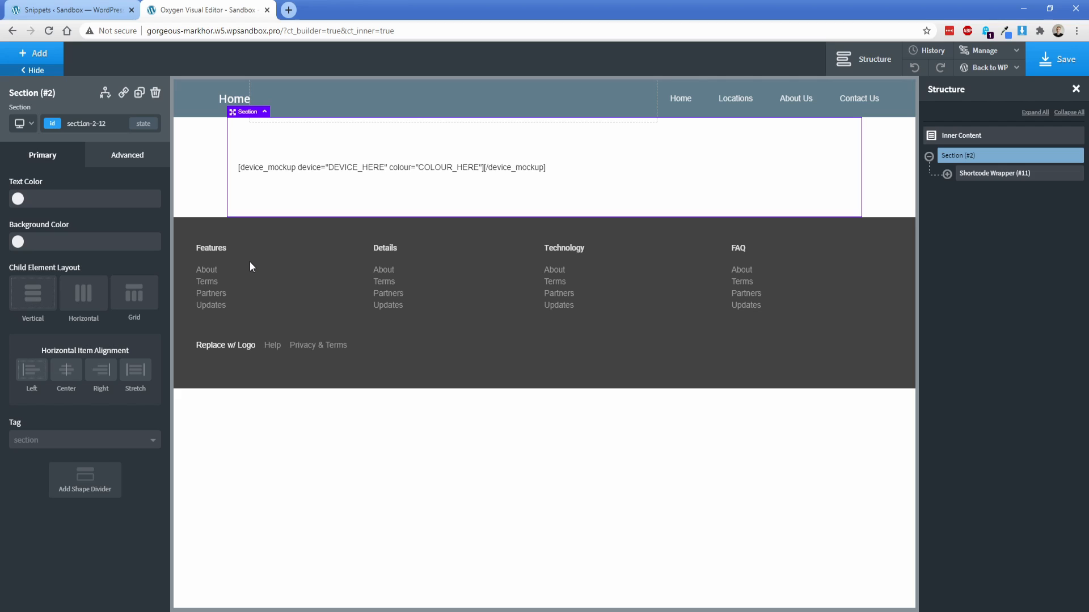
mouse_move(276, 253)
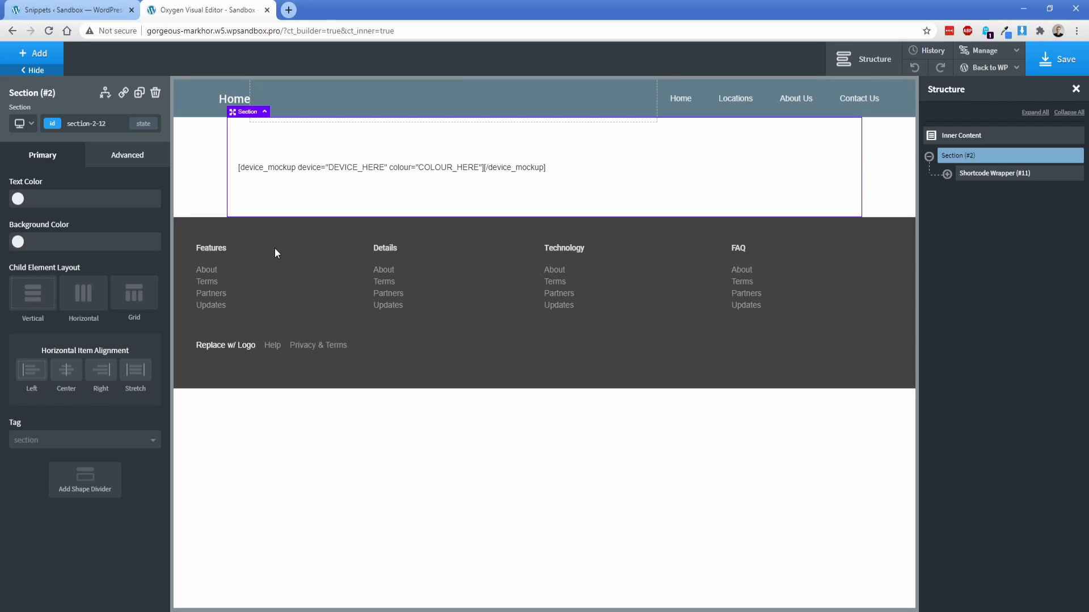
click(391, 167)
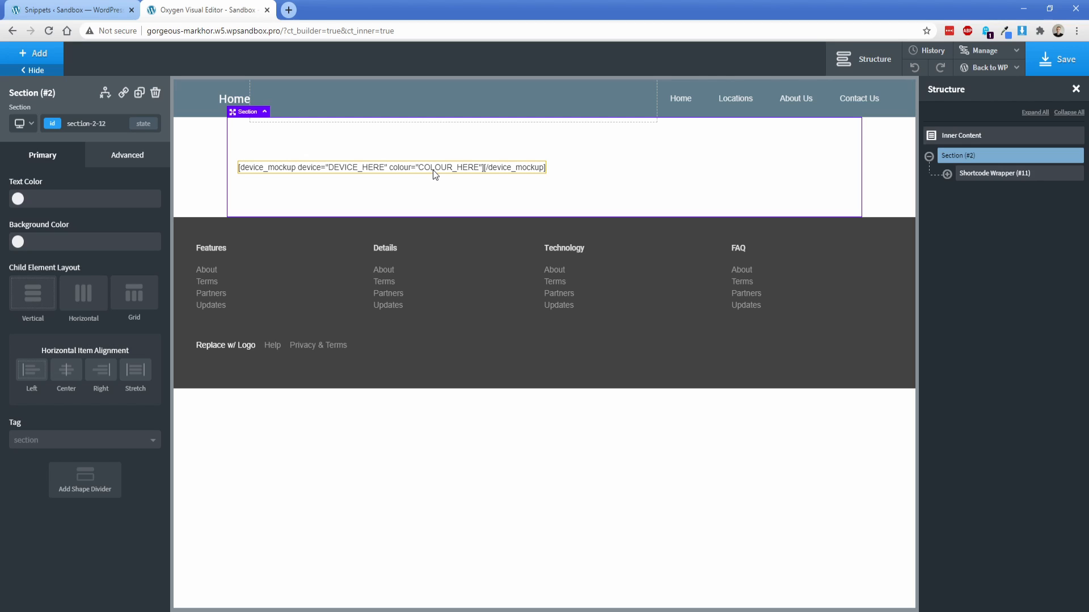
mouse_move(449, 172)
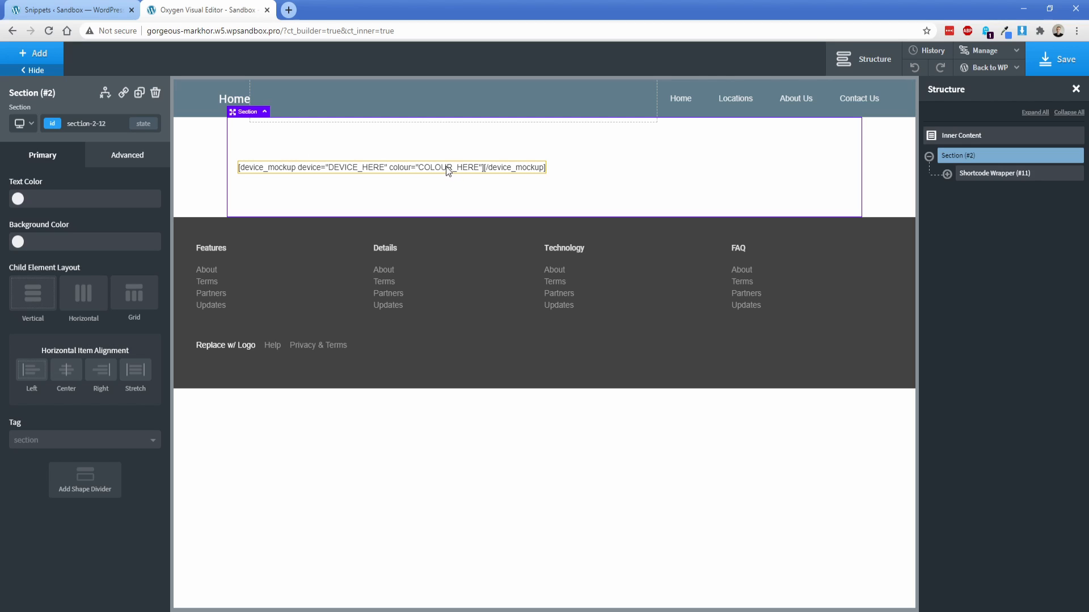
double_click(391, 167)
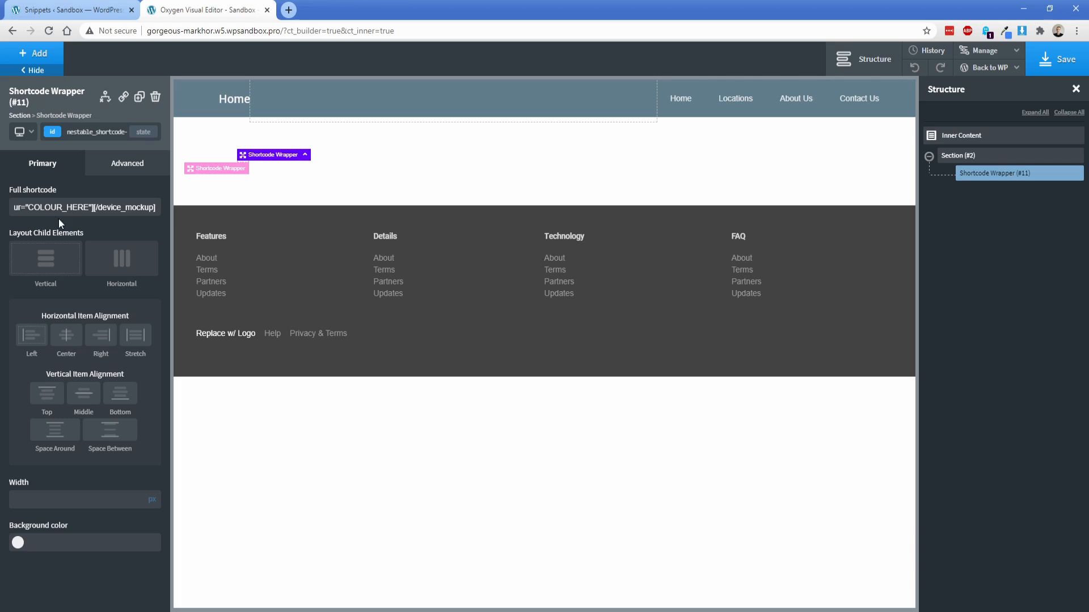
Step: Set the shortcode's device to iphone-8 and its colour to silver
double_click(47, 207)
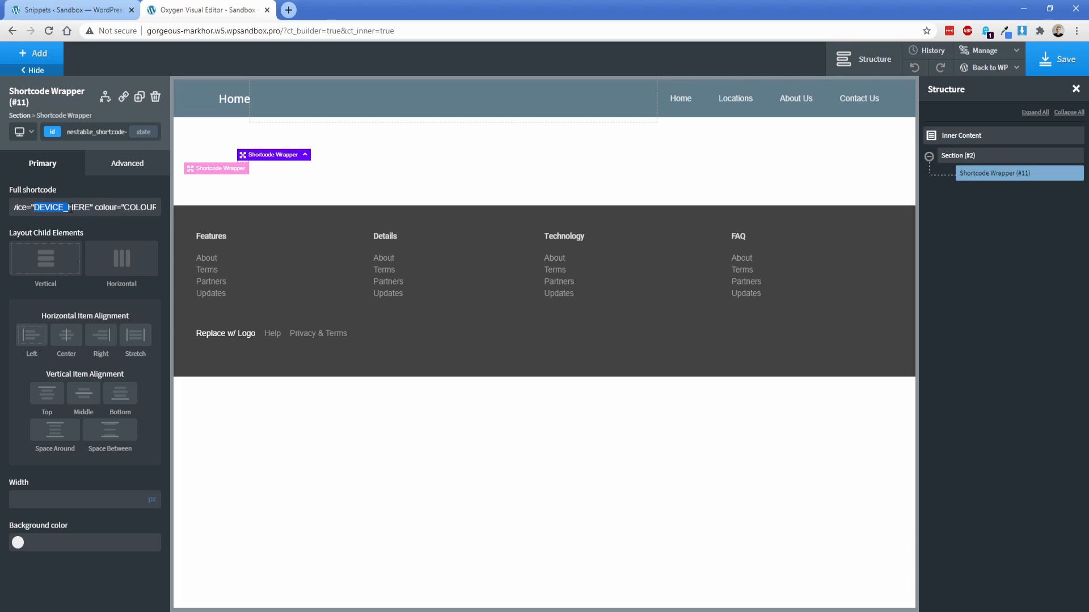
text(ip)
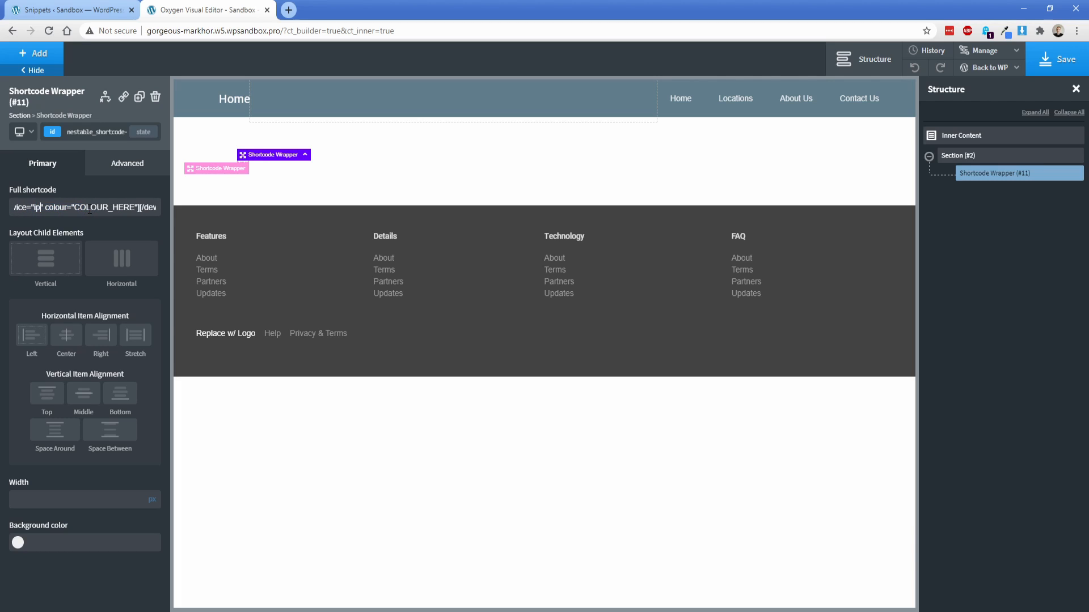
text(iphone-8)
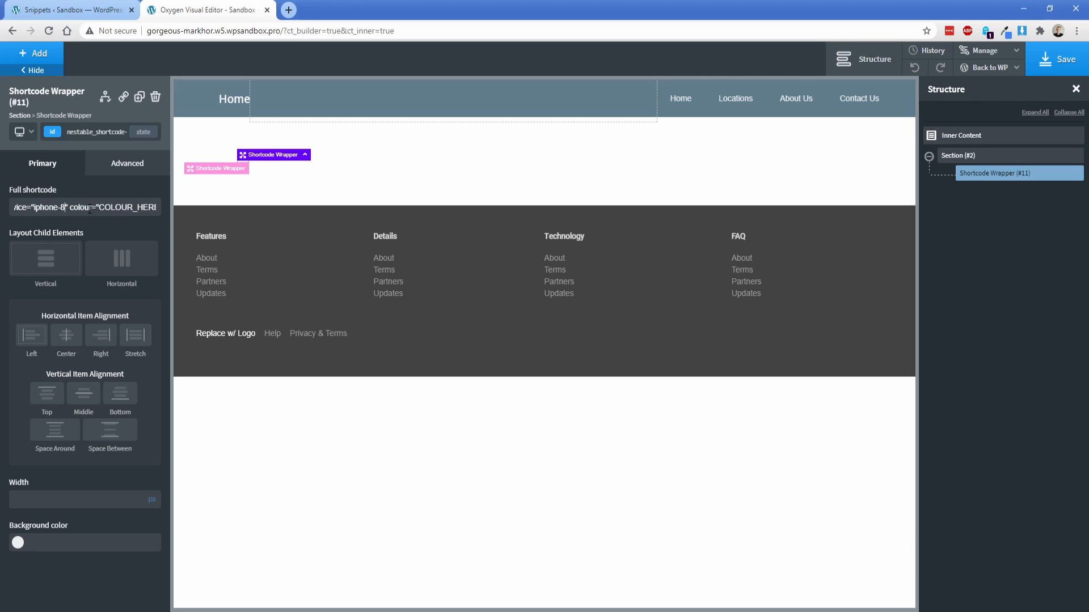
double_click(125, 207)
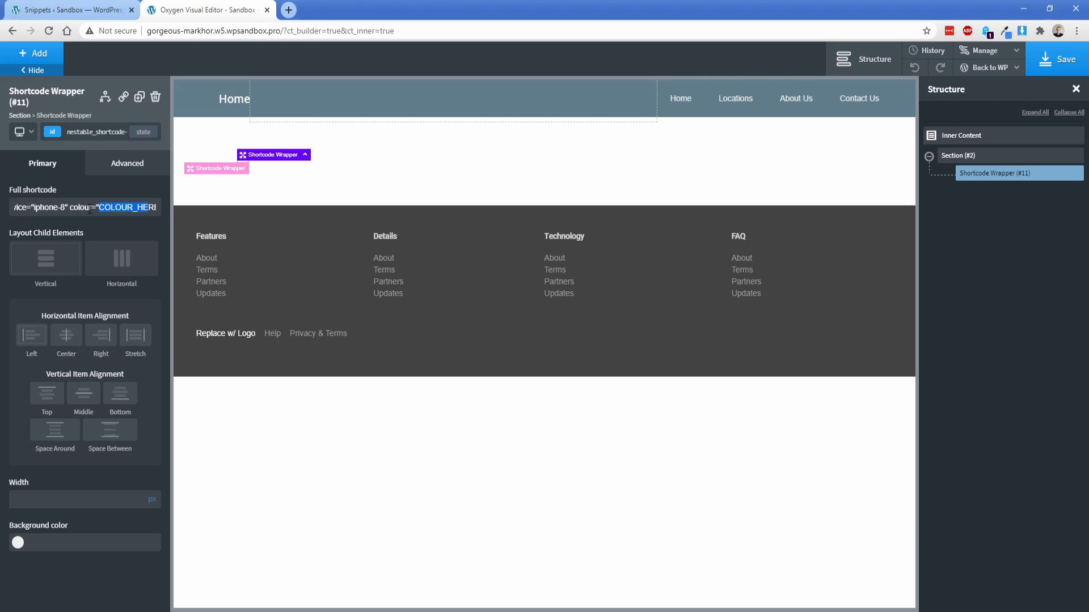
text(silver"][/device)
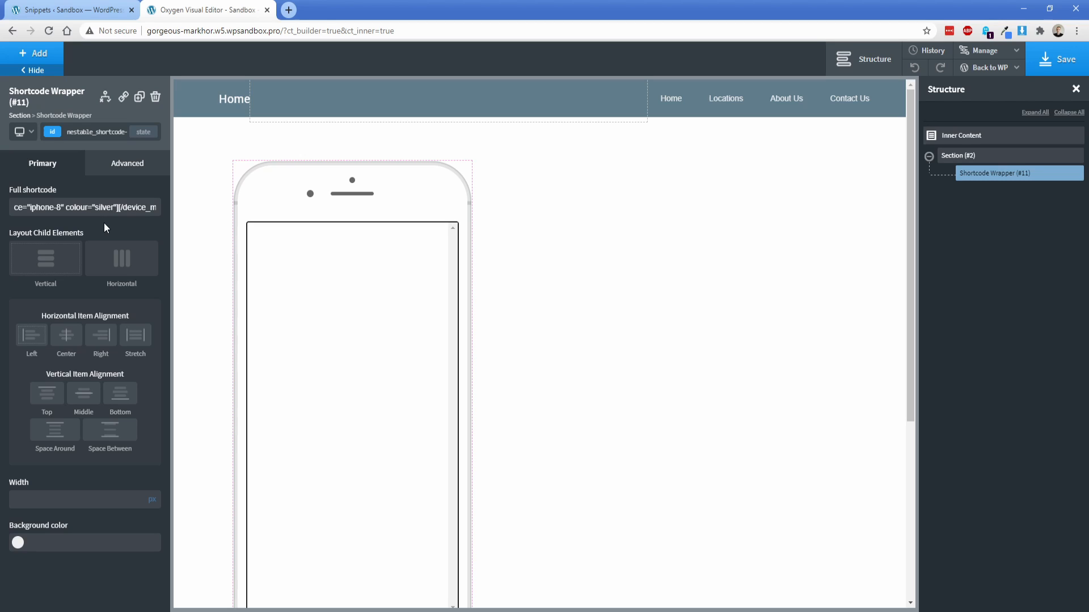
mouse_move(105, 222)
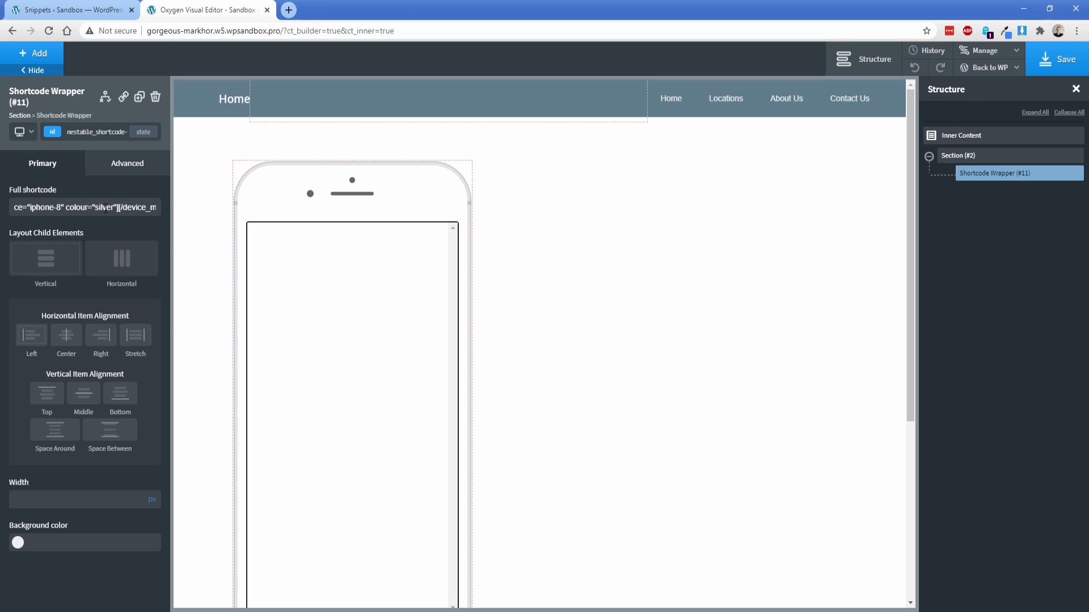
click(34, 53)
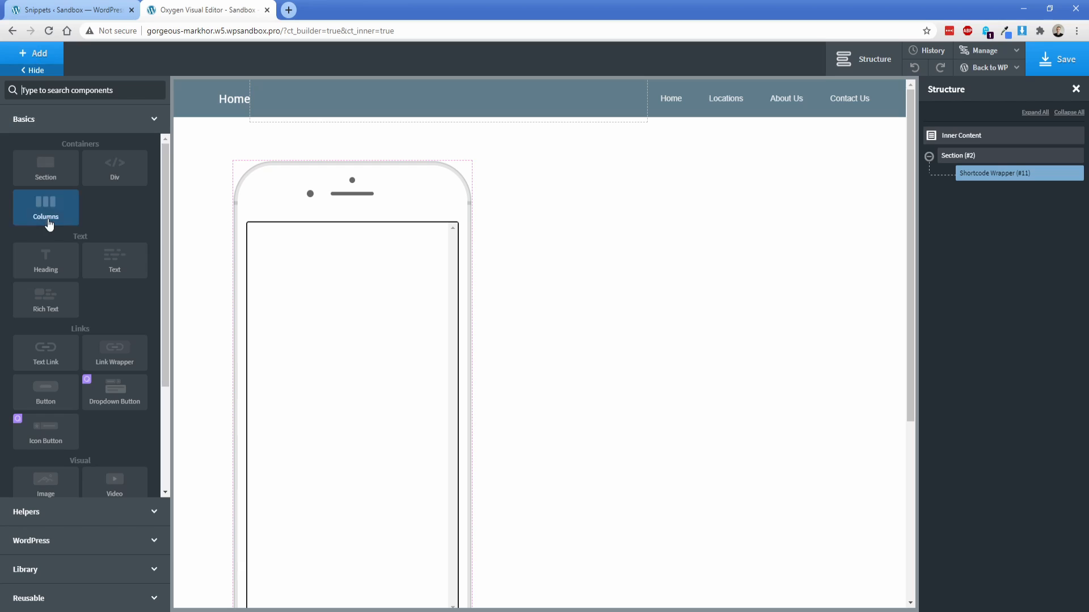
mouse_move(46, 392)
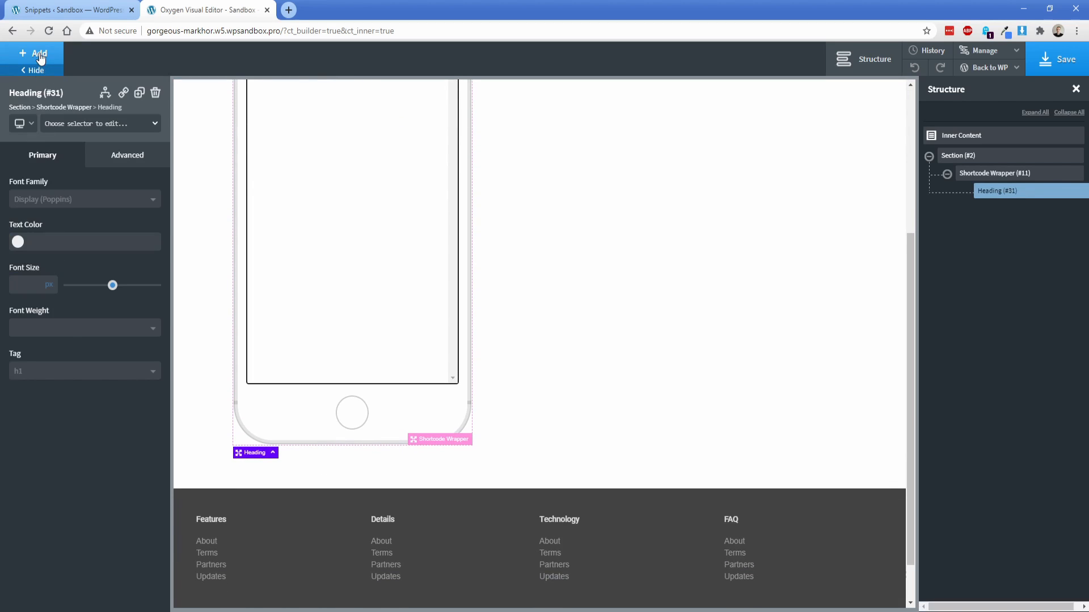
Step: Add a div to the section holding a headline, a text block and a button
click(40, 53)
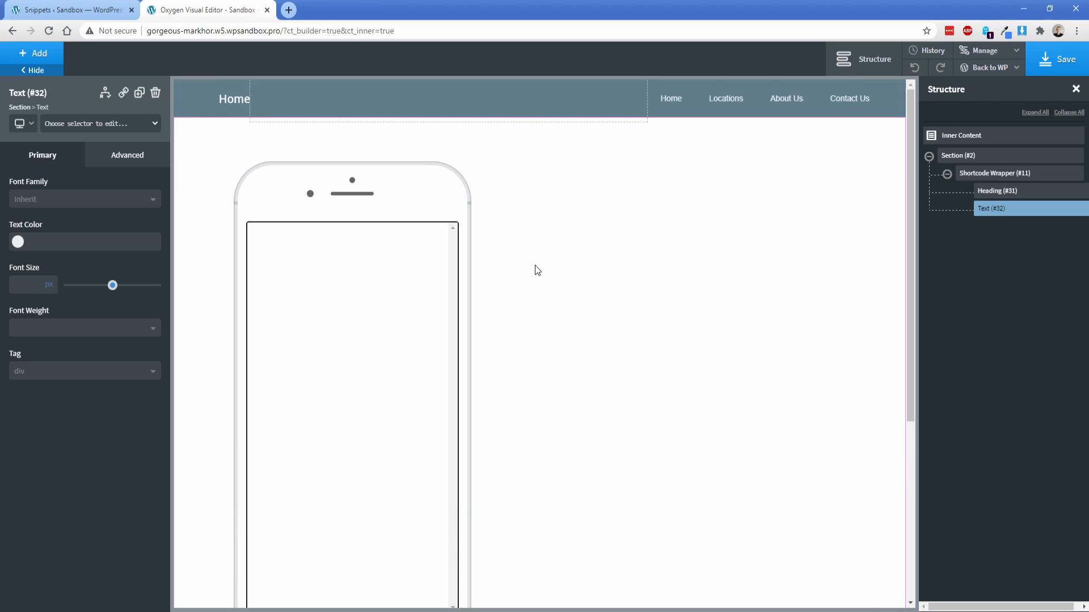
click(959, 155)
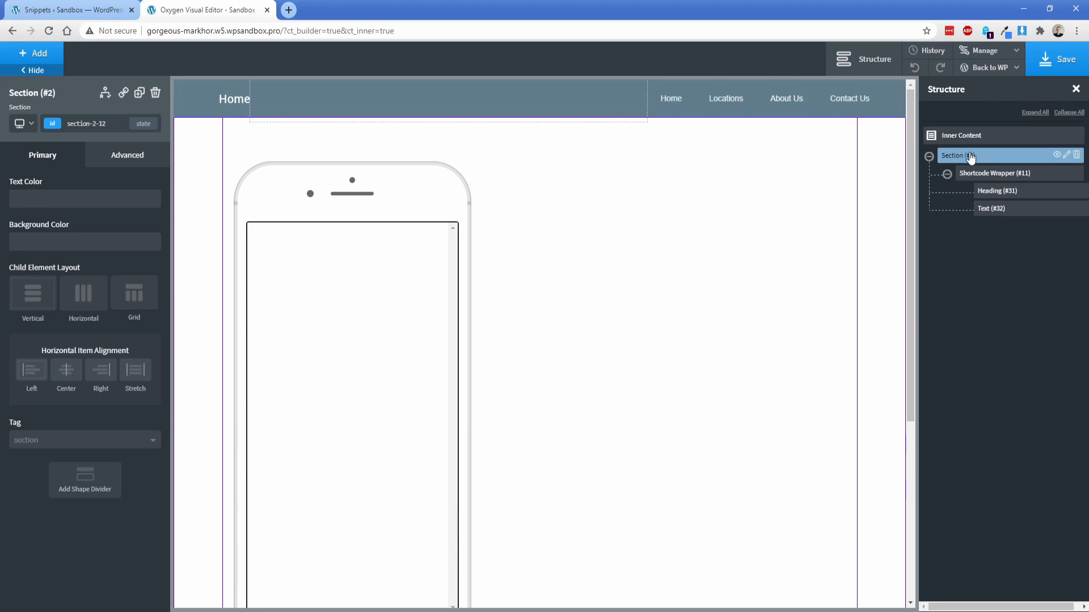
click(959, 155)
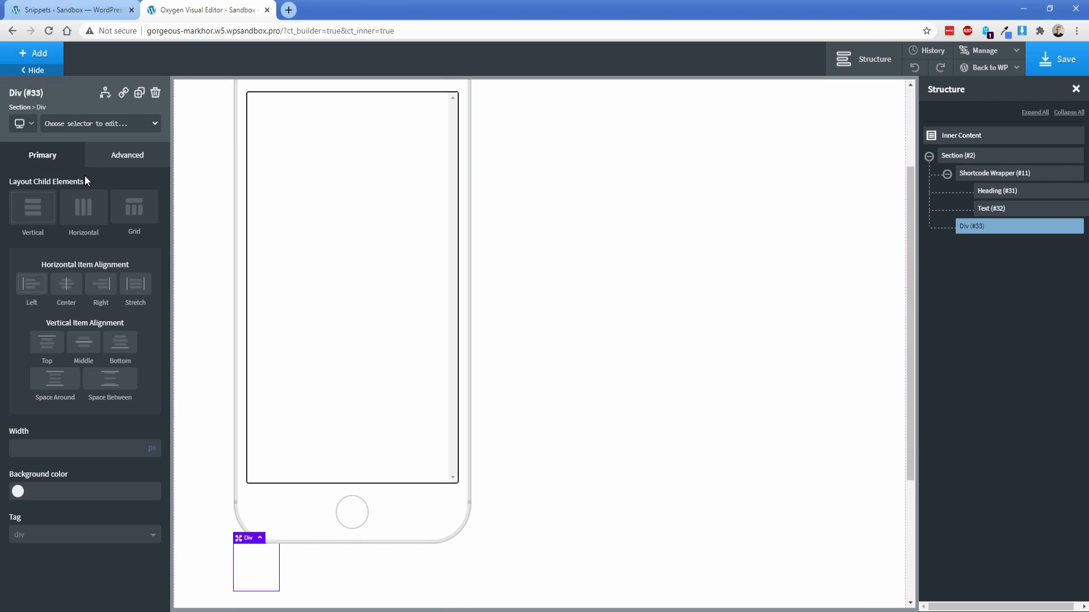
click(33, 52)
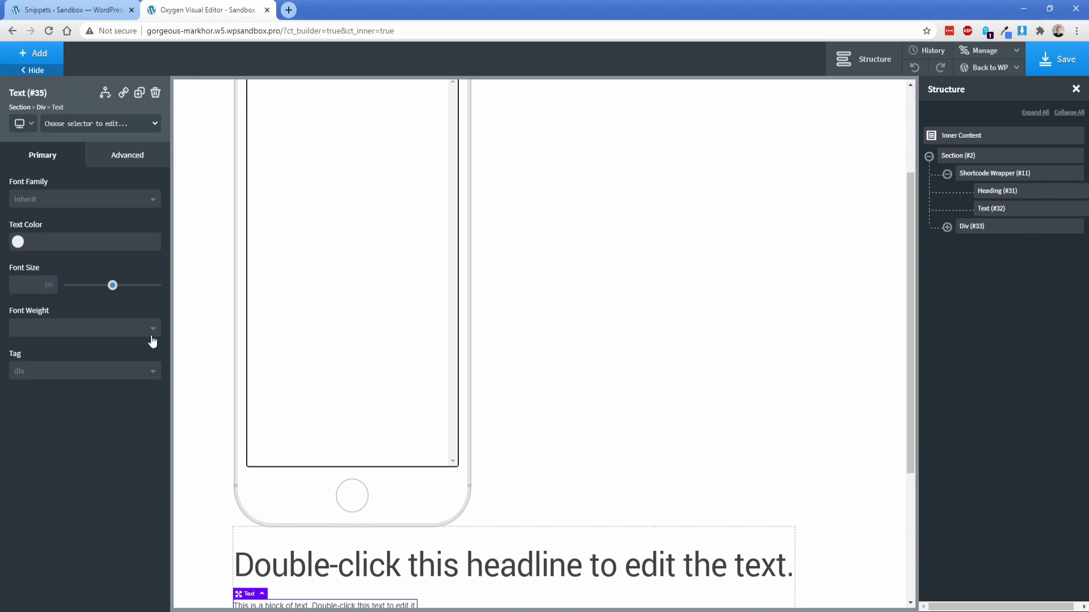
click(33, 53)
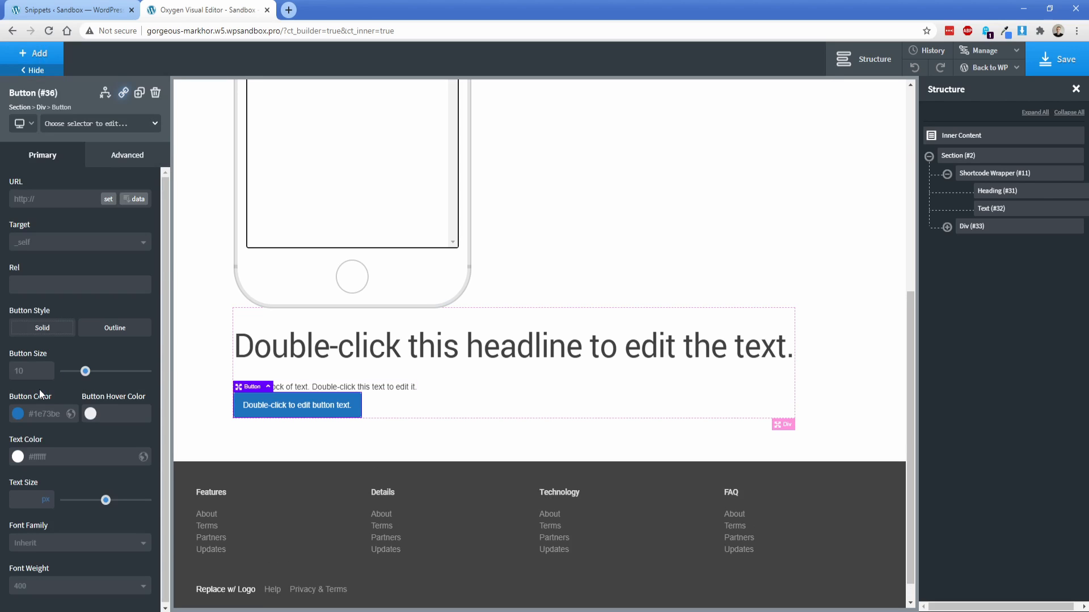
mouse_move(58, 390)
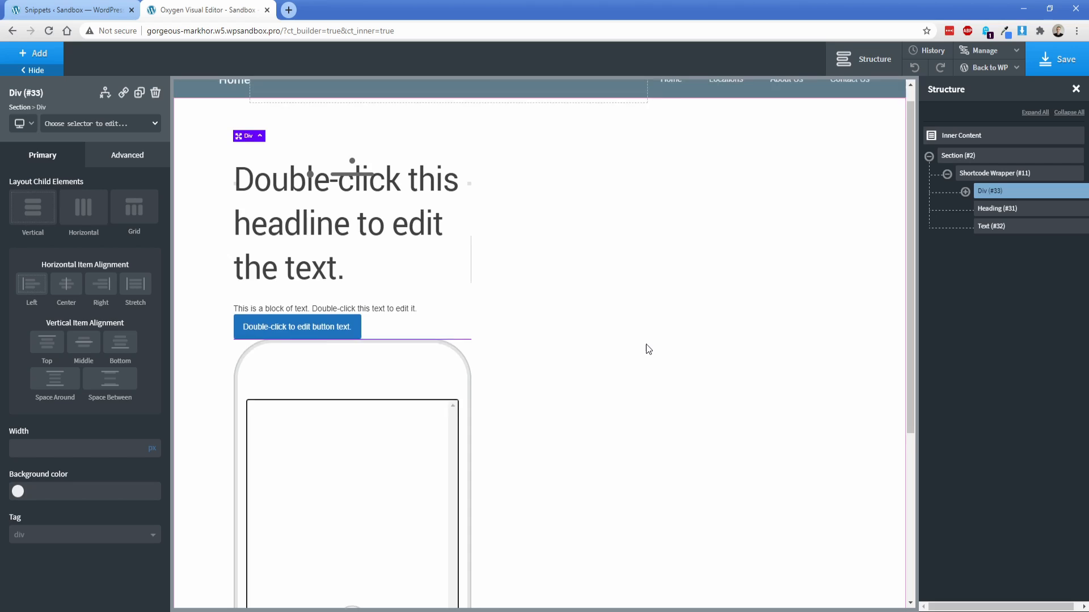
scroll(down, 3)
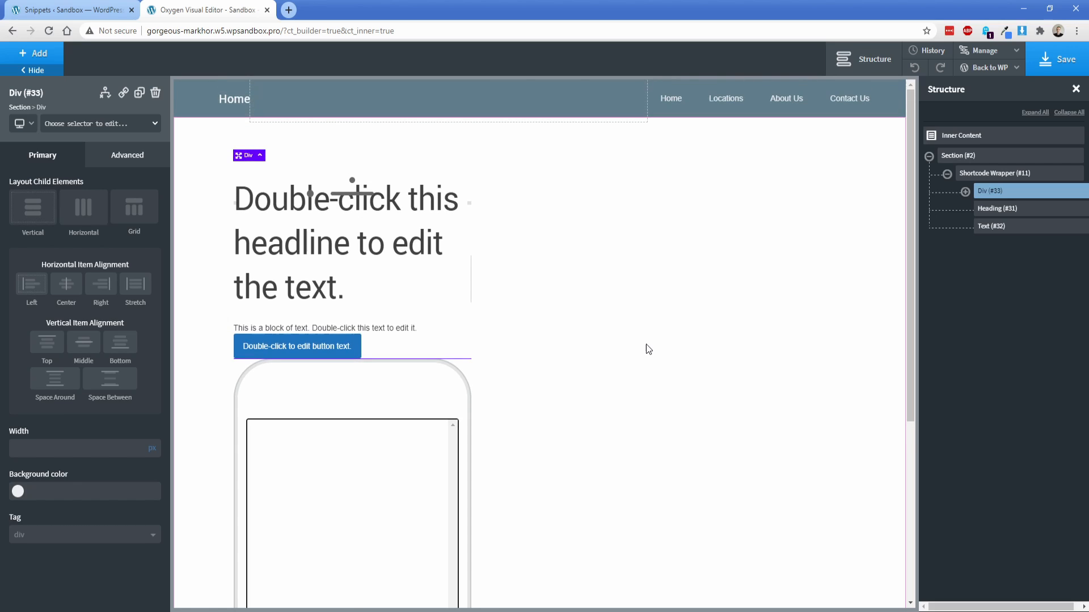
mouse_move(1001, 68)
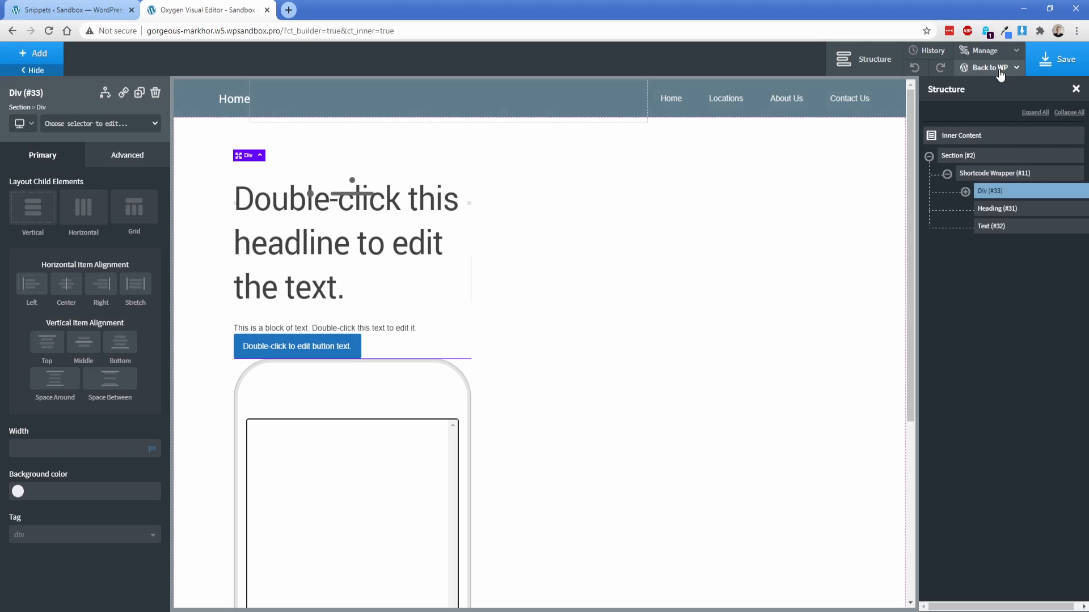
Step: Preview the Home page live, scroll the phone screen, then return to the editor
click(988, 67)
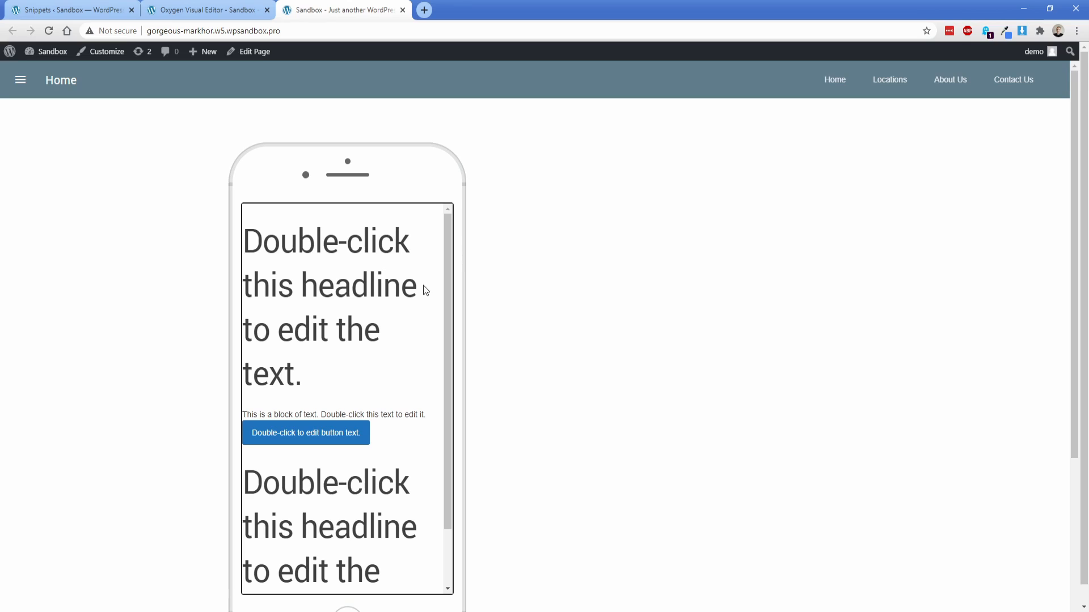
scroll(down, 3)
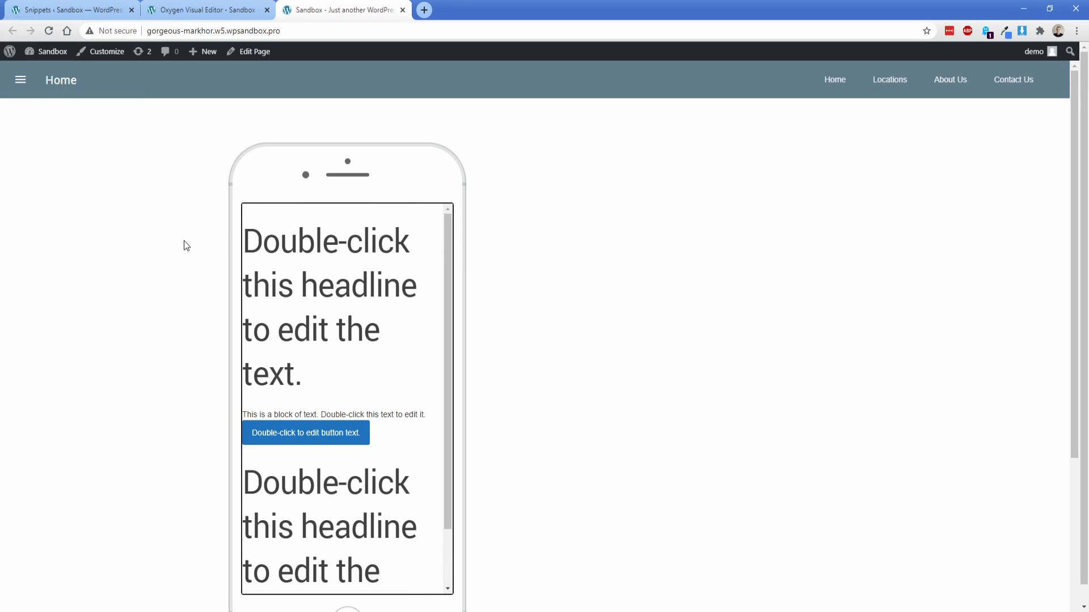
mouse_move(201, 267)
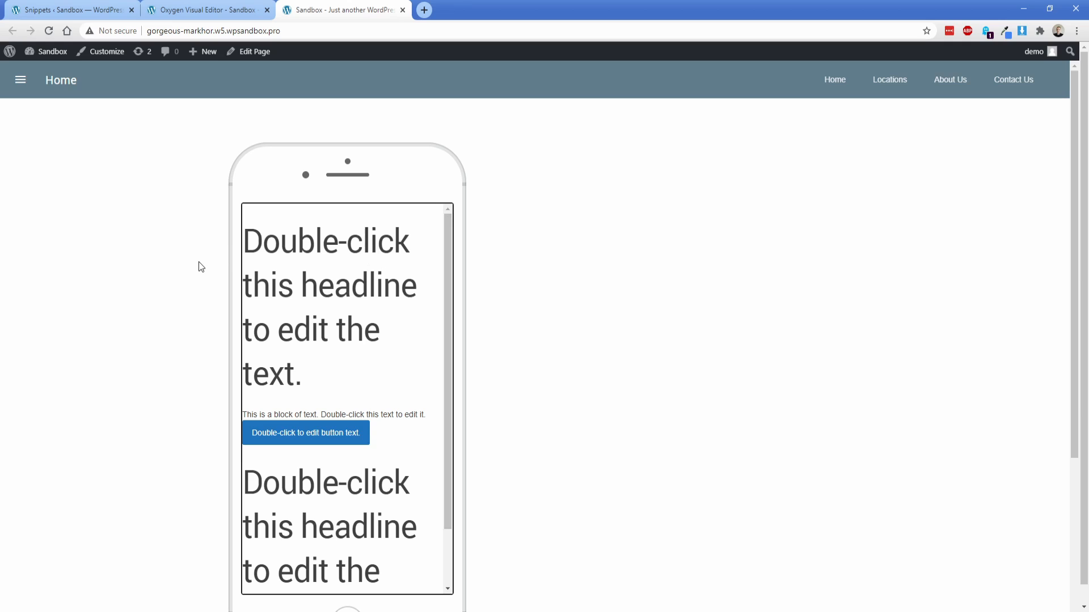
mouse_move(448, 215)
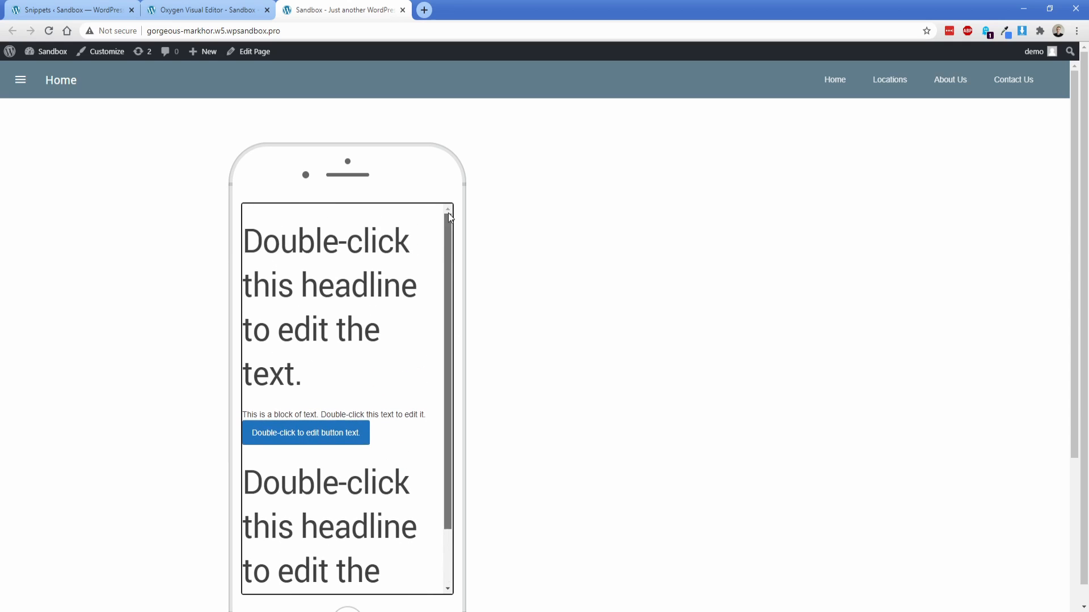
mouse_move(429, 182)
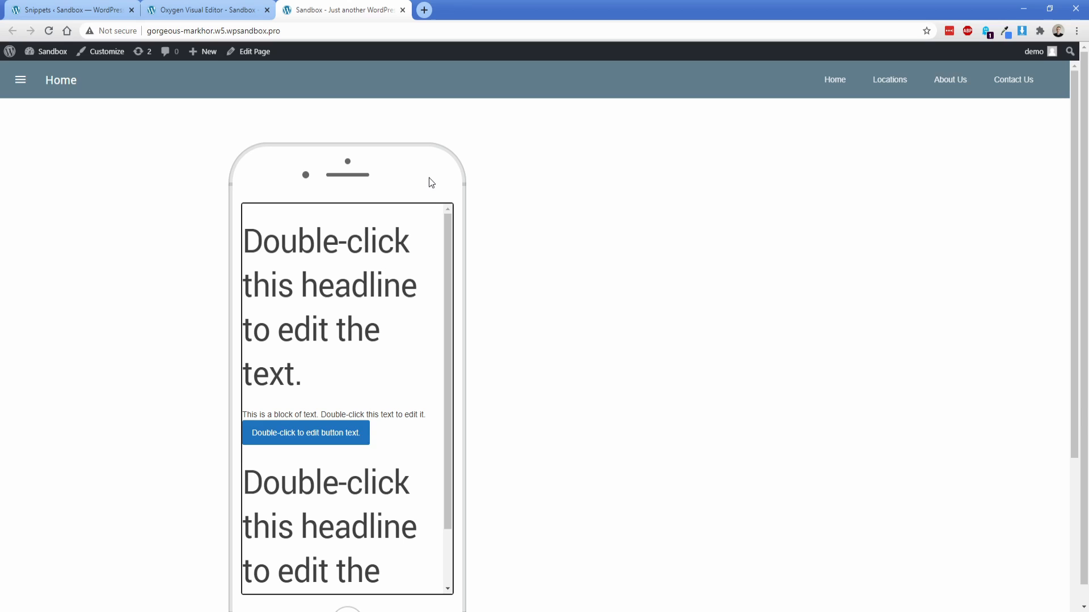
click(254, 52)
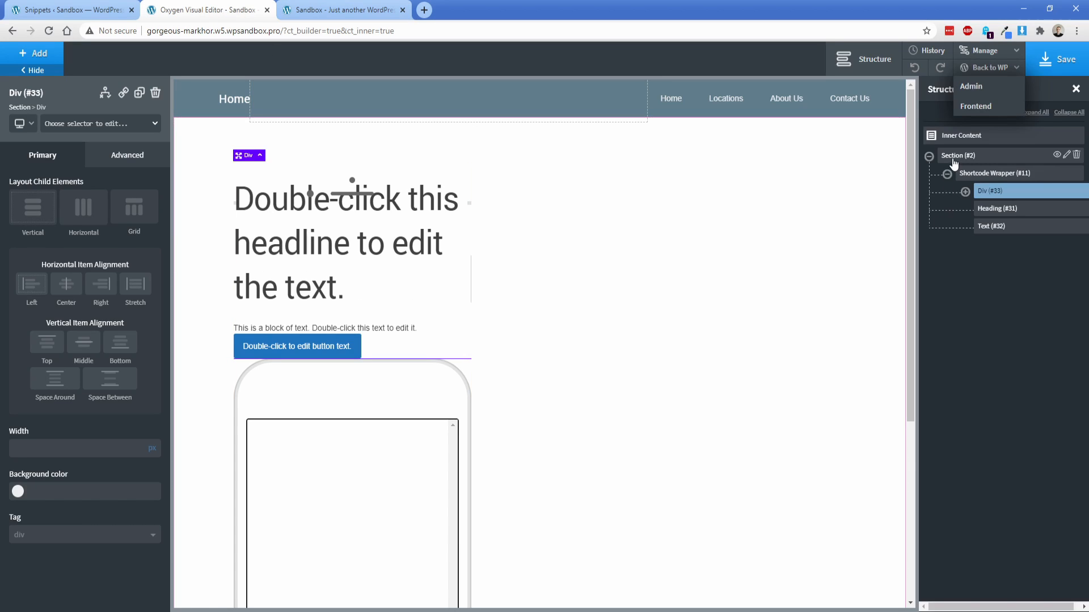
Step: Select the page section for a Code Block hiding the device-frame scrollbar
click(35, 53)
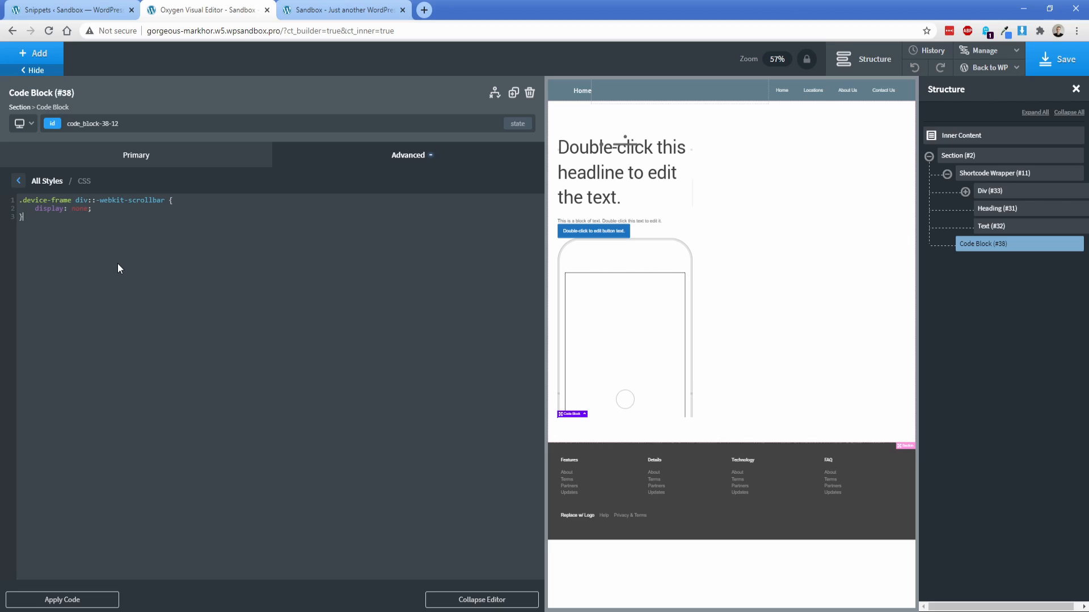
mouse_move(153, 264)
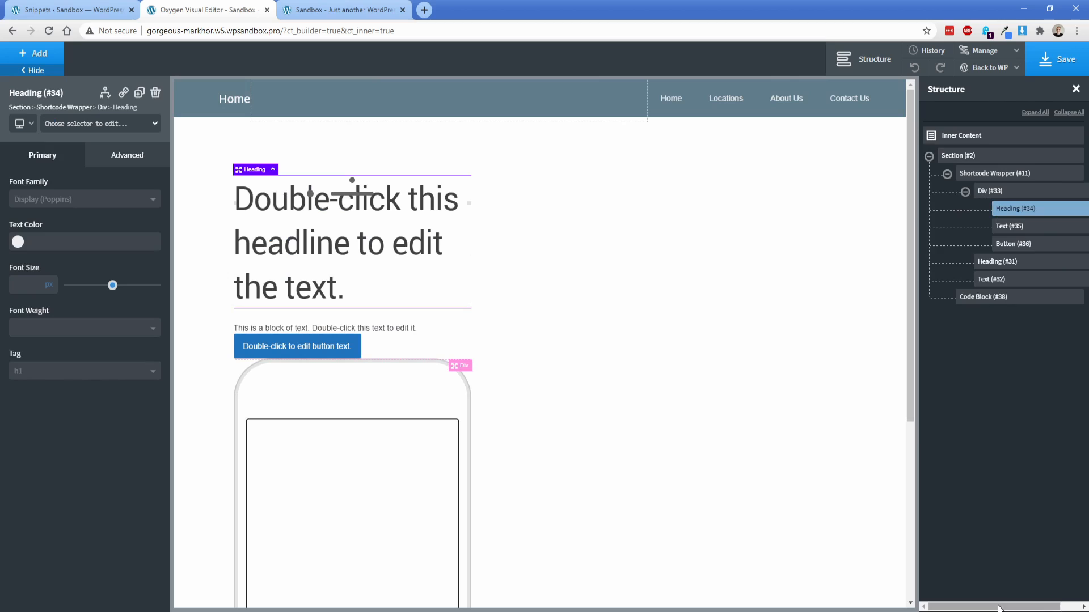
Step: Add DemoTech-Homepage.png as an image in the div and delete the leftover heading
click(989, 191)
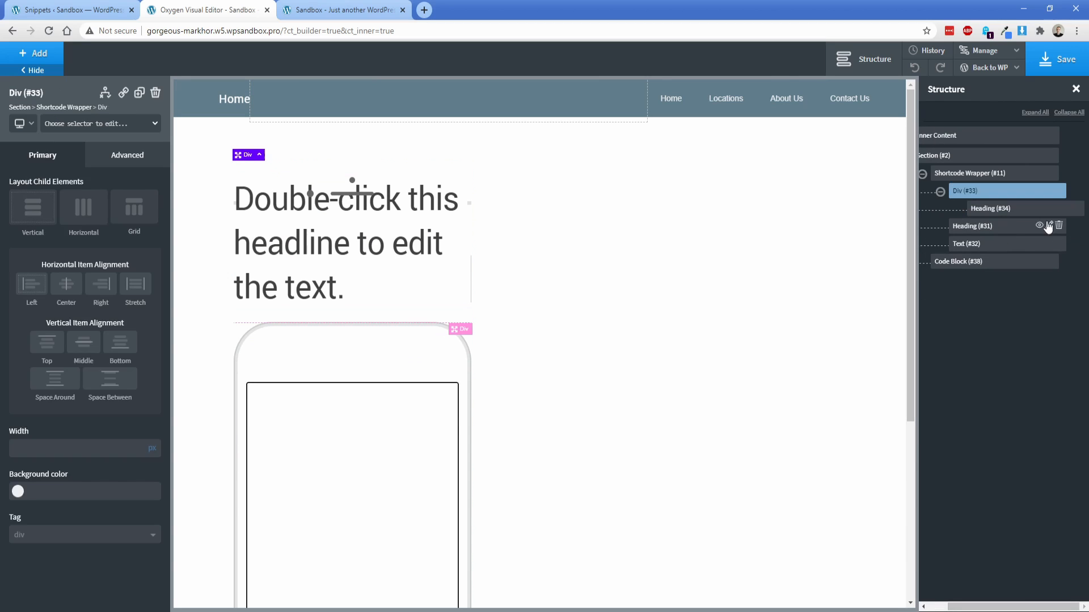
click(34, 53)
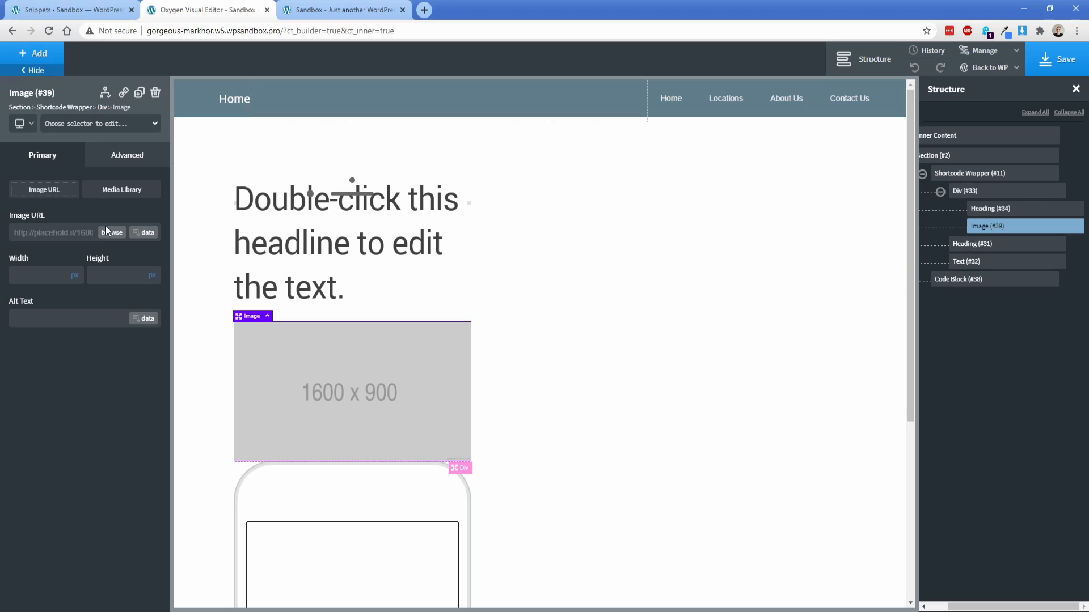
click(121, 189)
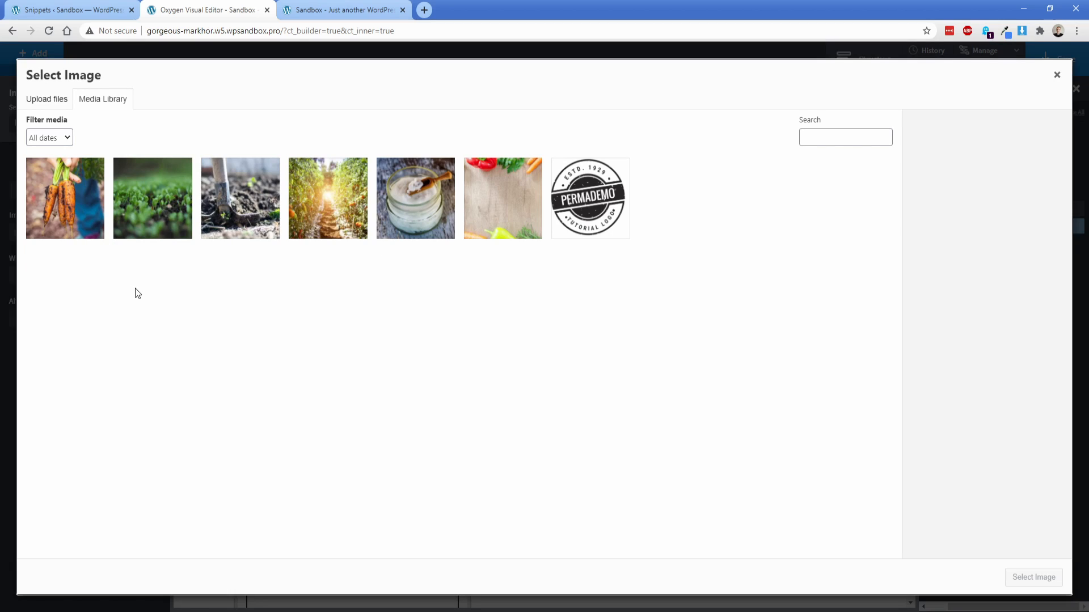
click(65, 198)
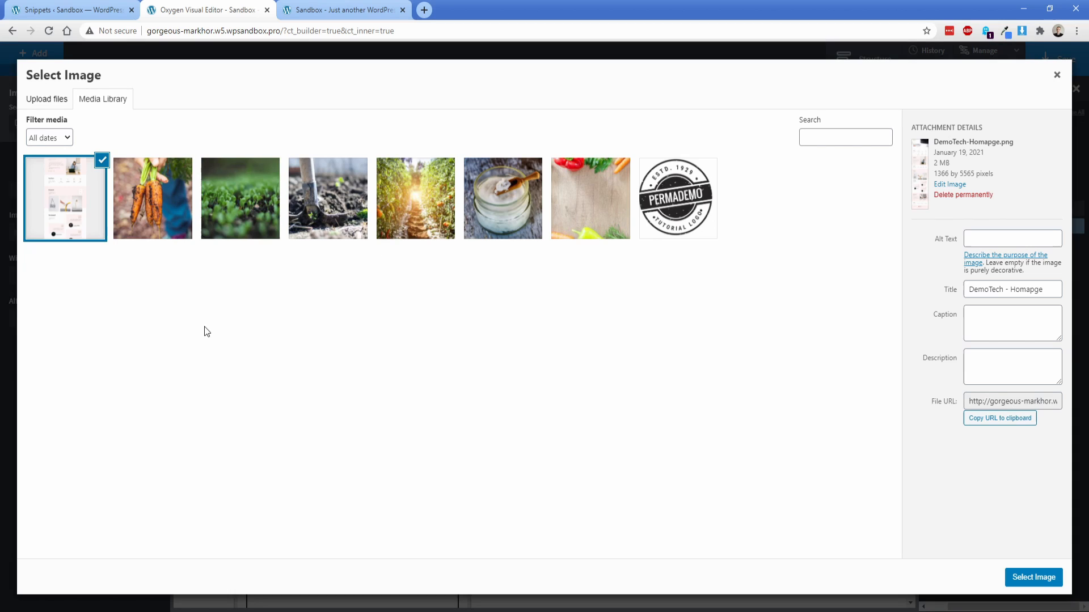
click(1033, 577)
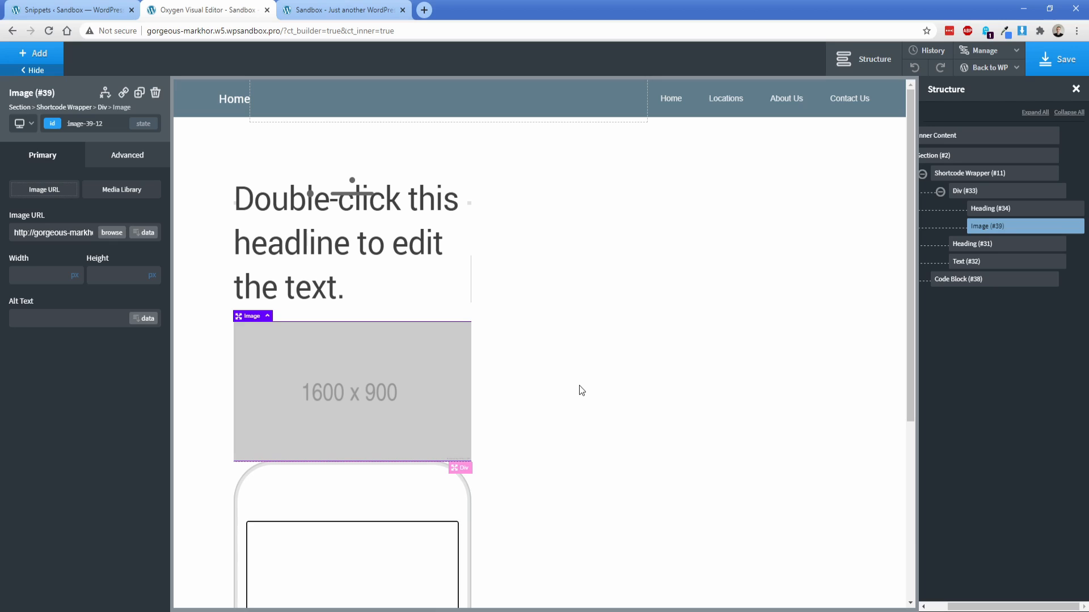
click(991, 208)
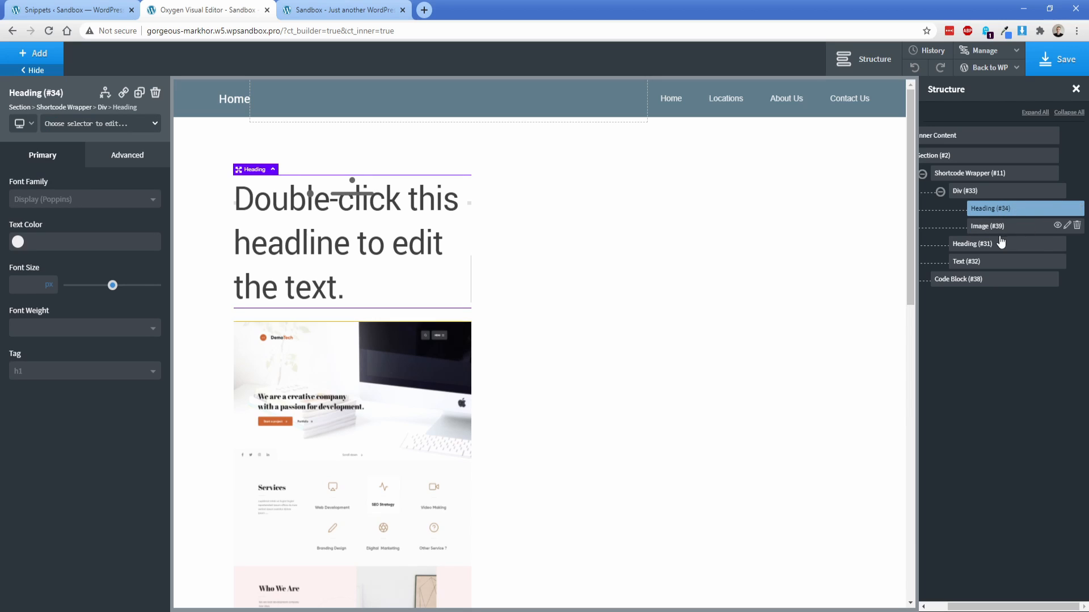
click(972, 225)
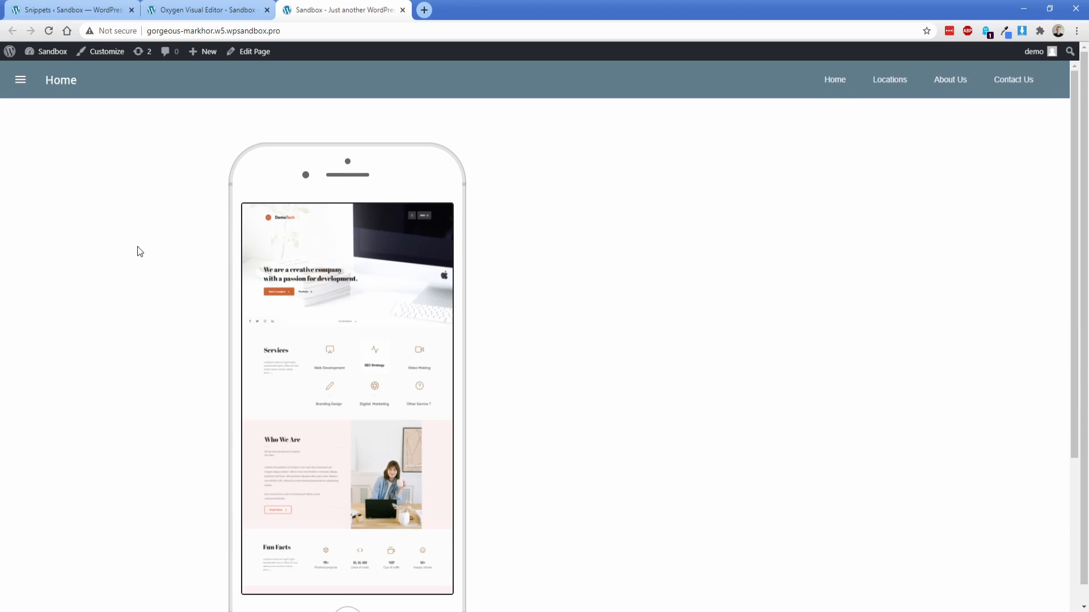
Step: Scroll through the live phone mockup showing the DemoTech homepage screenshot
scroll(down, 3)
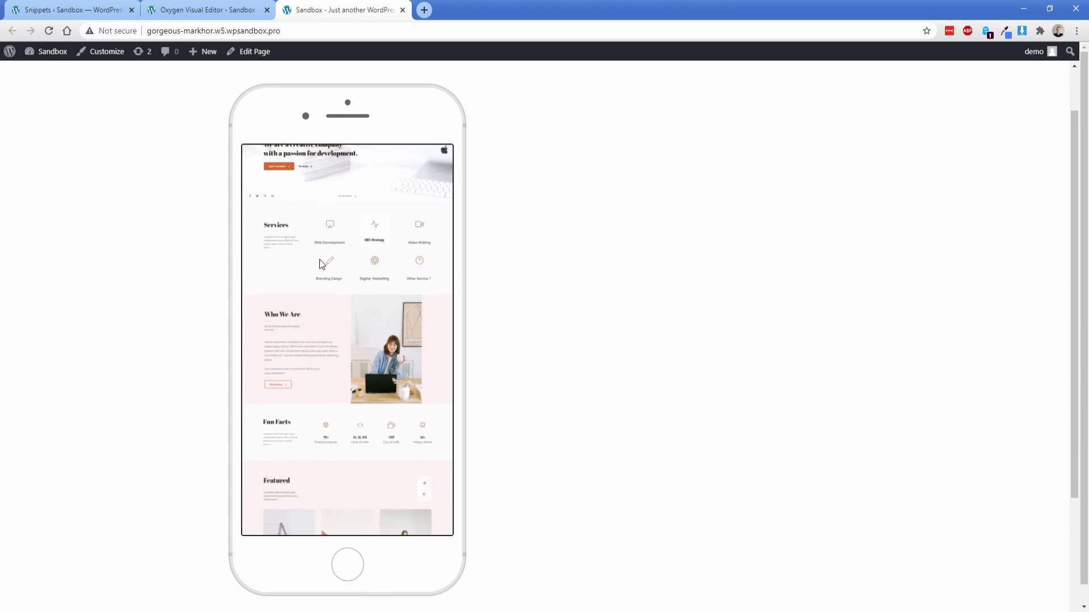
scroll(down, 3)
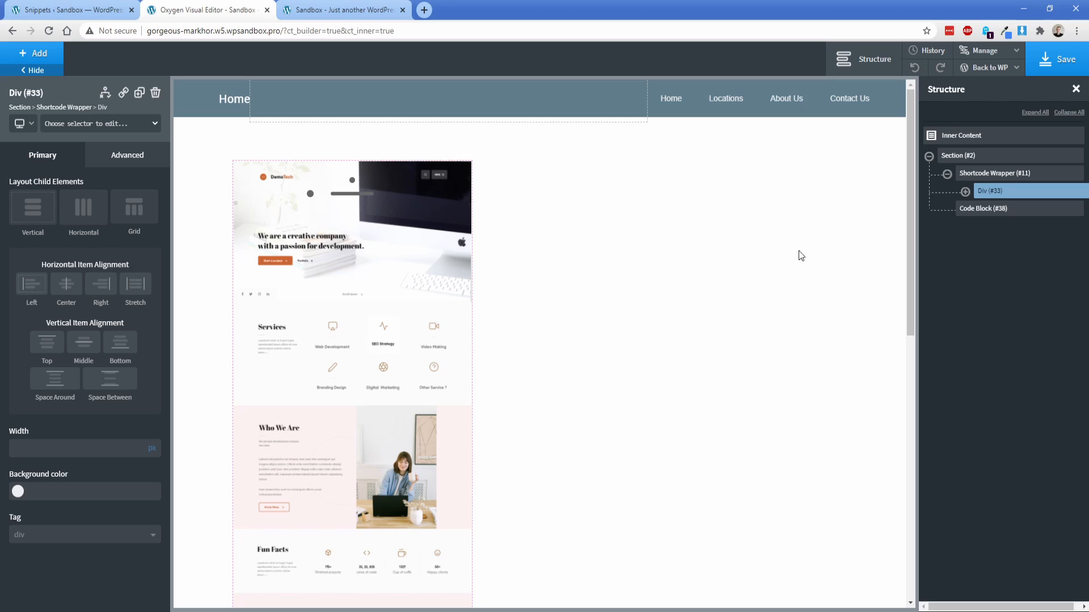
Step: Edit Shortcode Wrapper #11's shortcode to device="imac-pro" colour="silver"
click(996, 173)
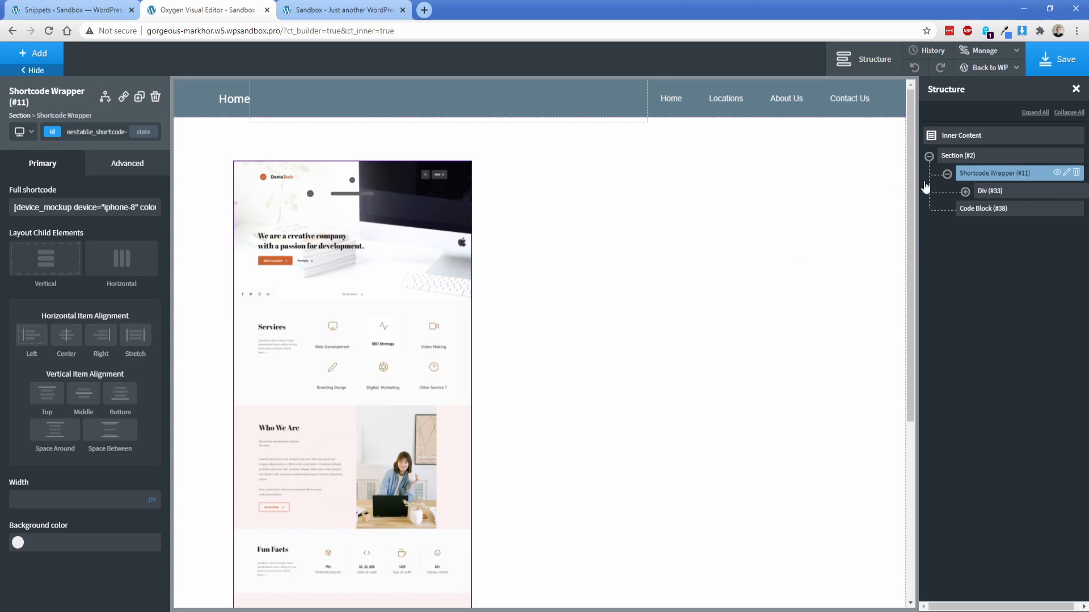
double_click(120, 207)
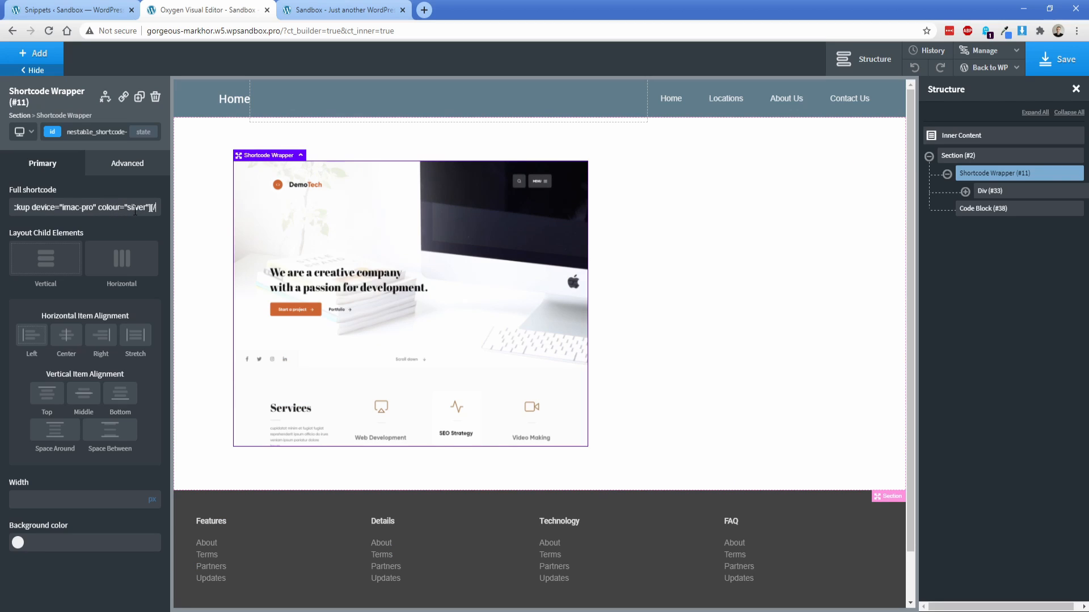
double_click(136, 207)
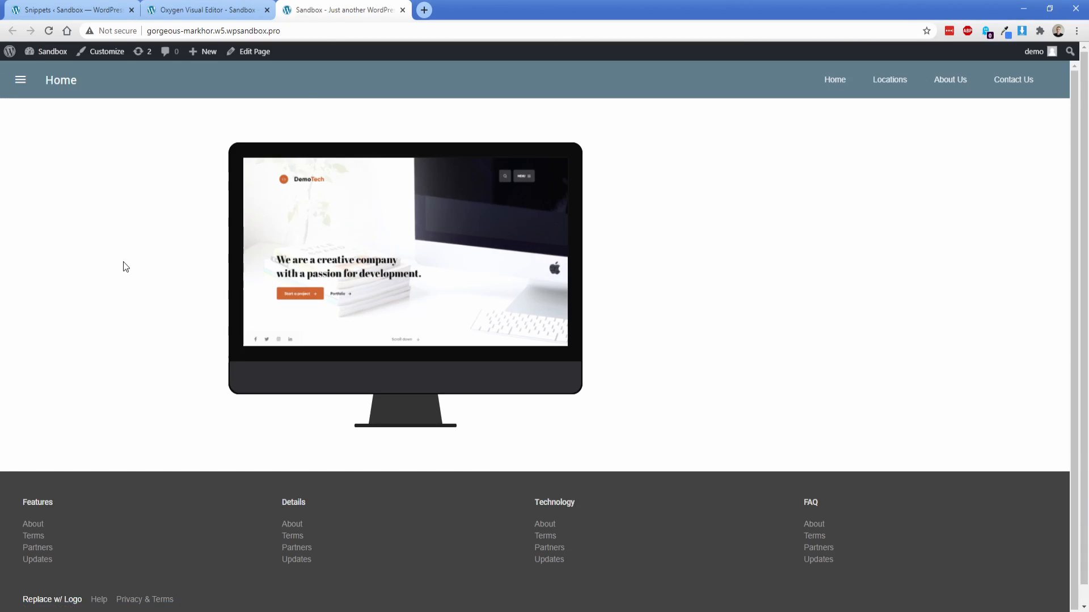
mouse_move(139, 265)
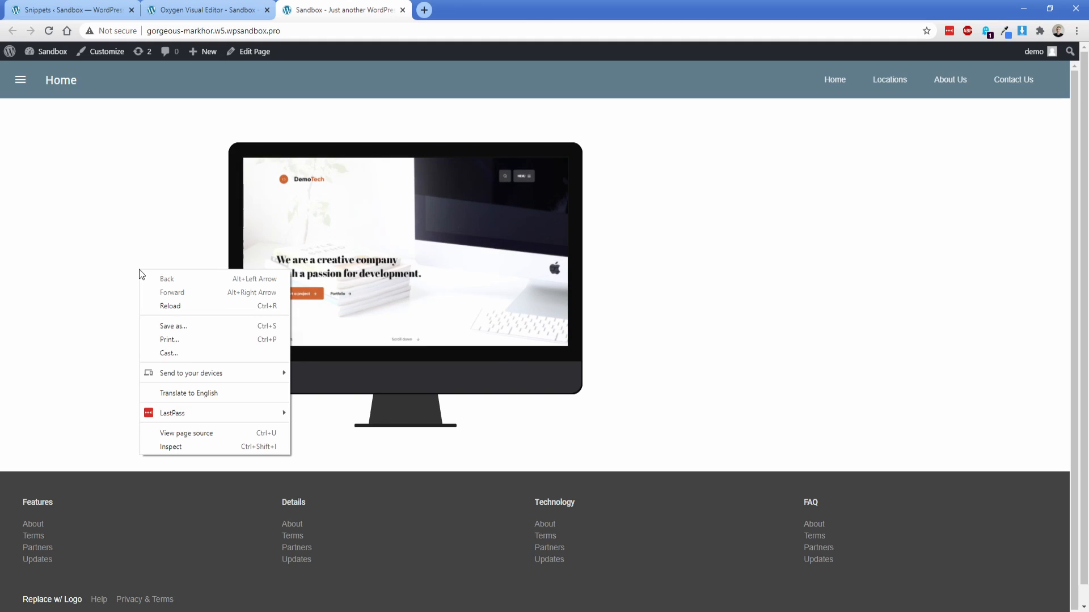
Step: Preview the live page in DevTools responsive mode at 430 and 1174 px, then return to Oxygen
click(171, 447)
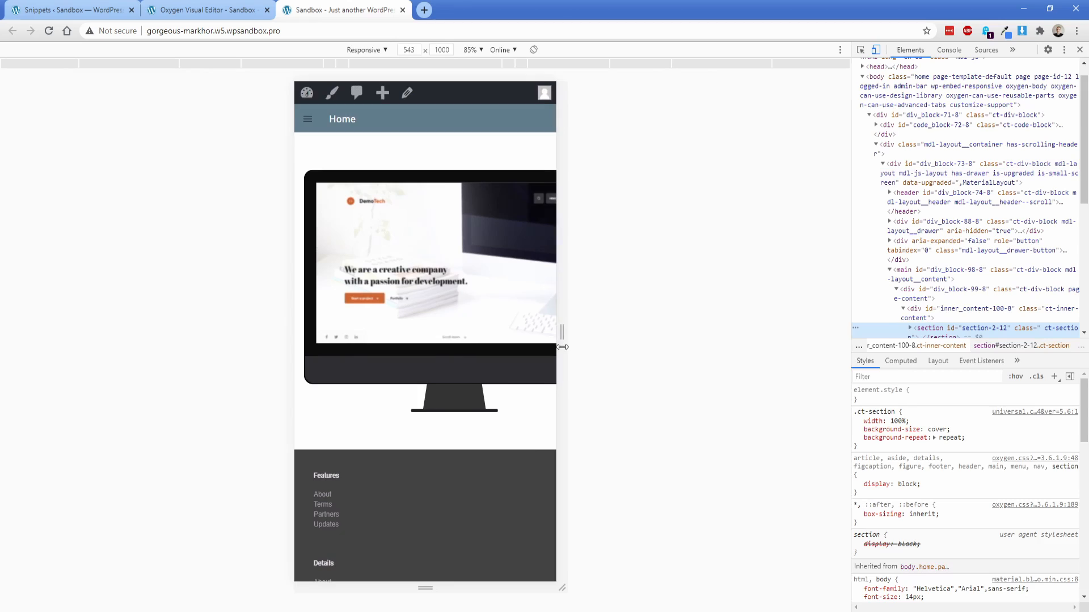
drag(563, 347, 534, 353)
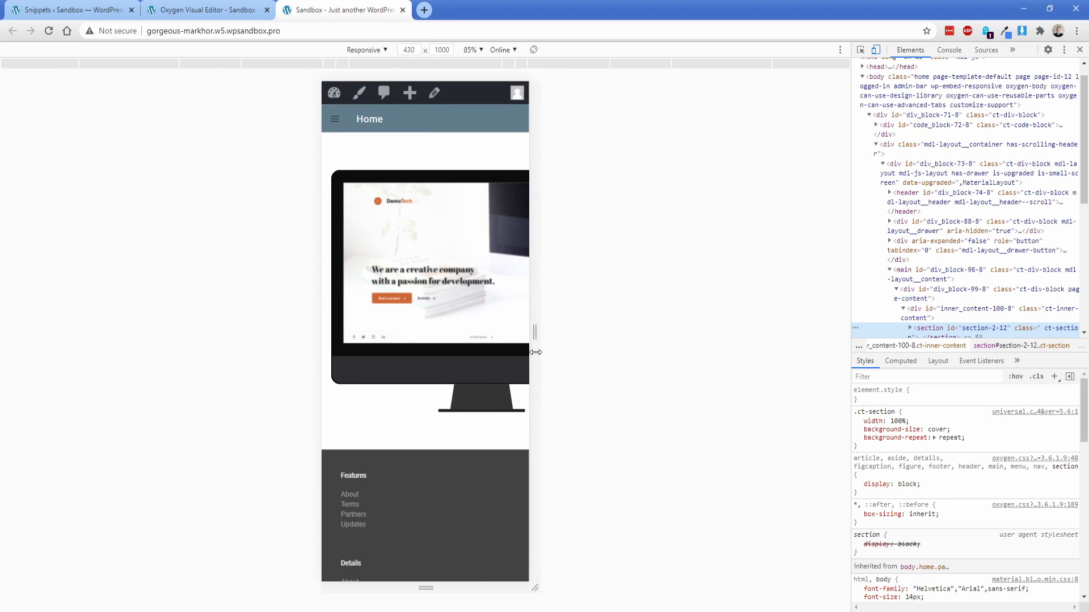
drag(535, 352, 713, 333)
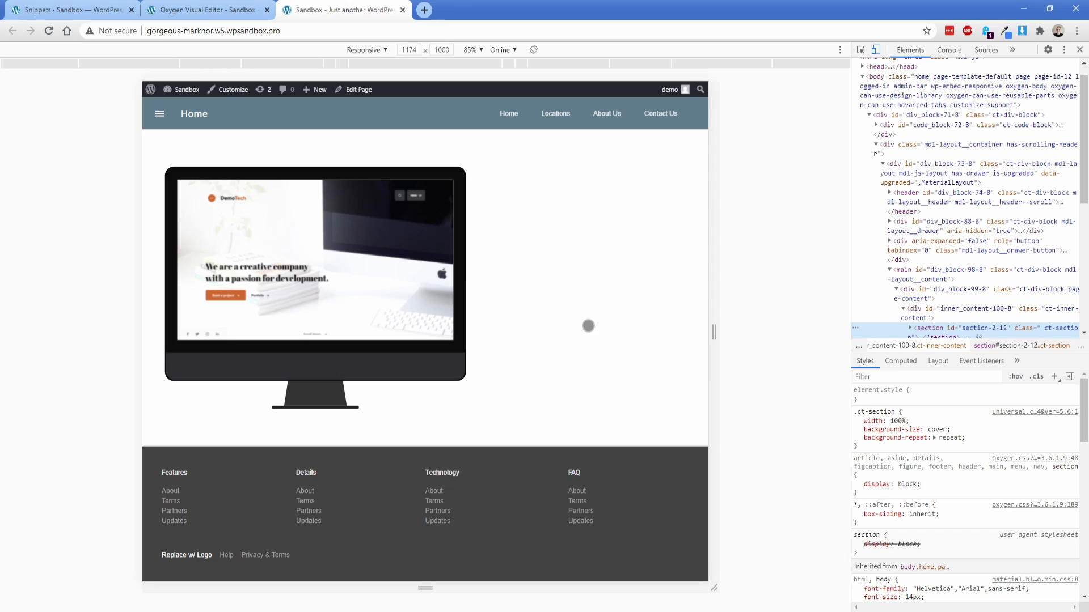
click(203, 9)
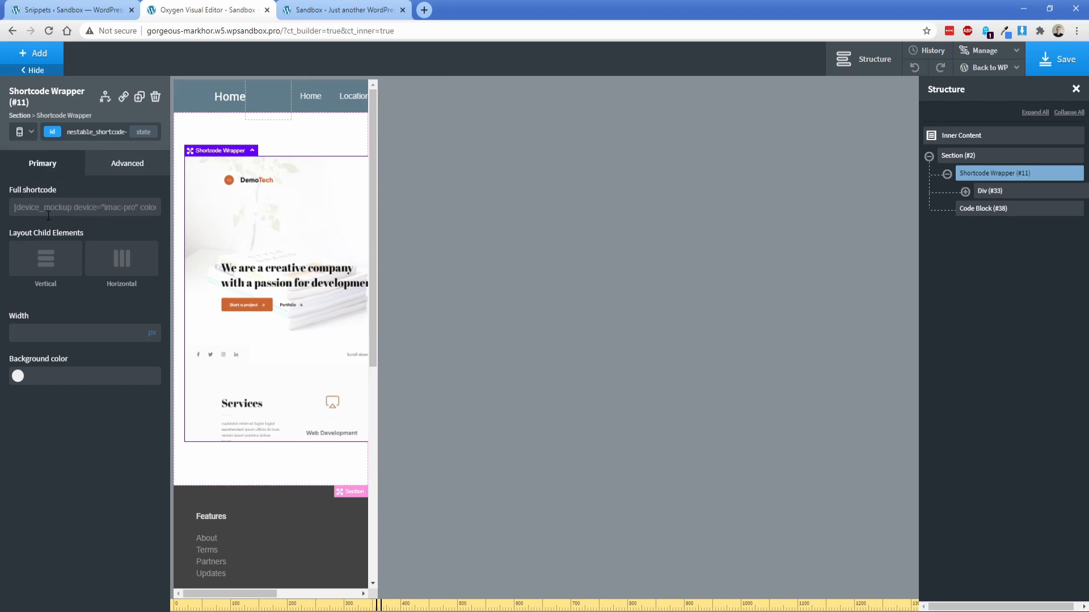
Step: Switch to the below-992px breakpoint and add a transform to the wrapper
click(18, 132)
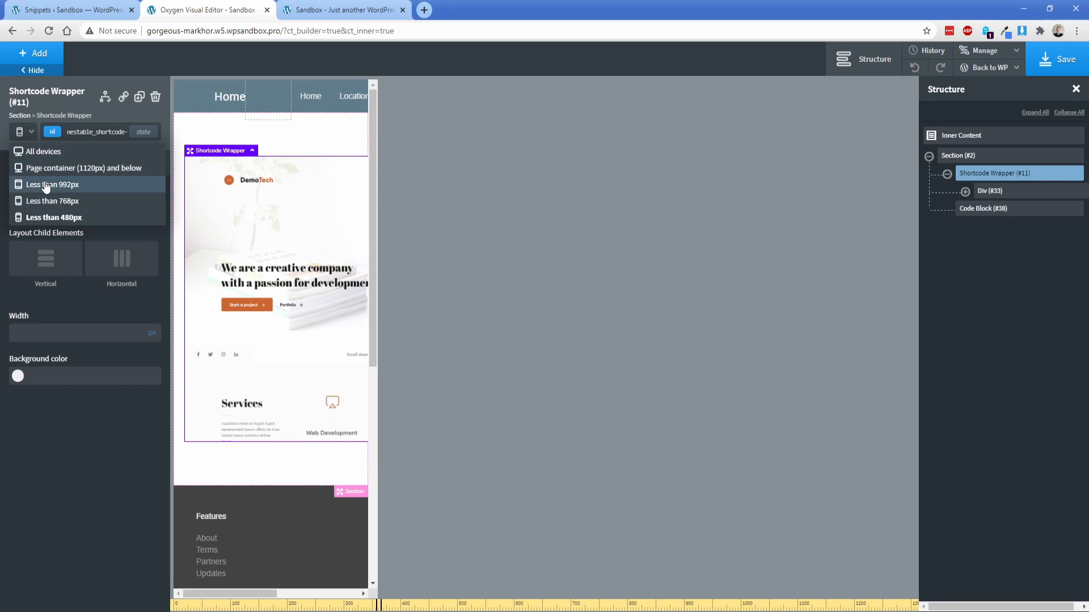
click(53, 201)
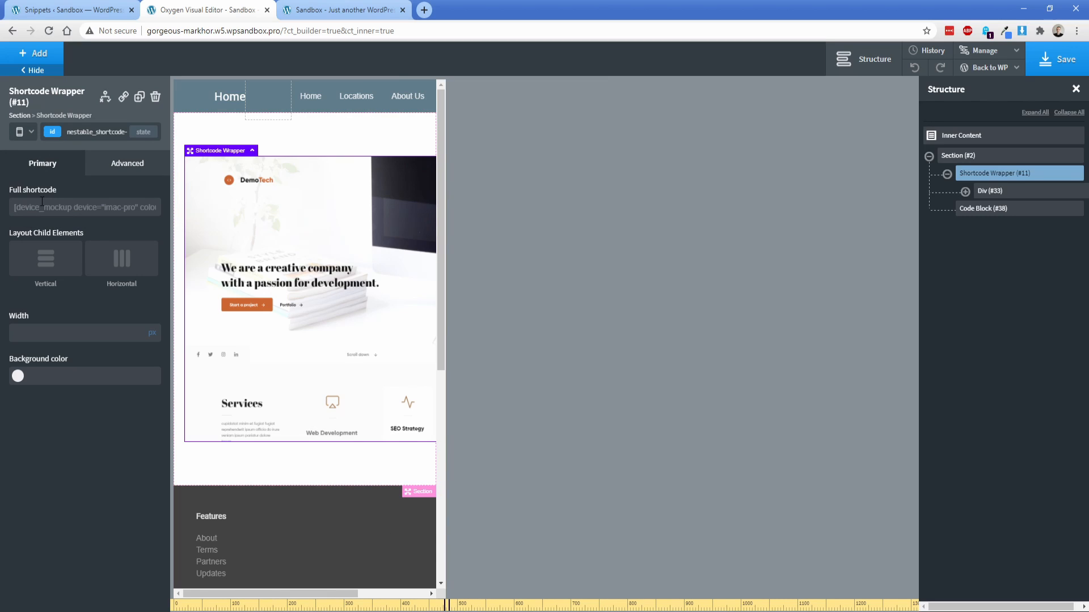
click(127, 163)
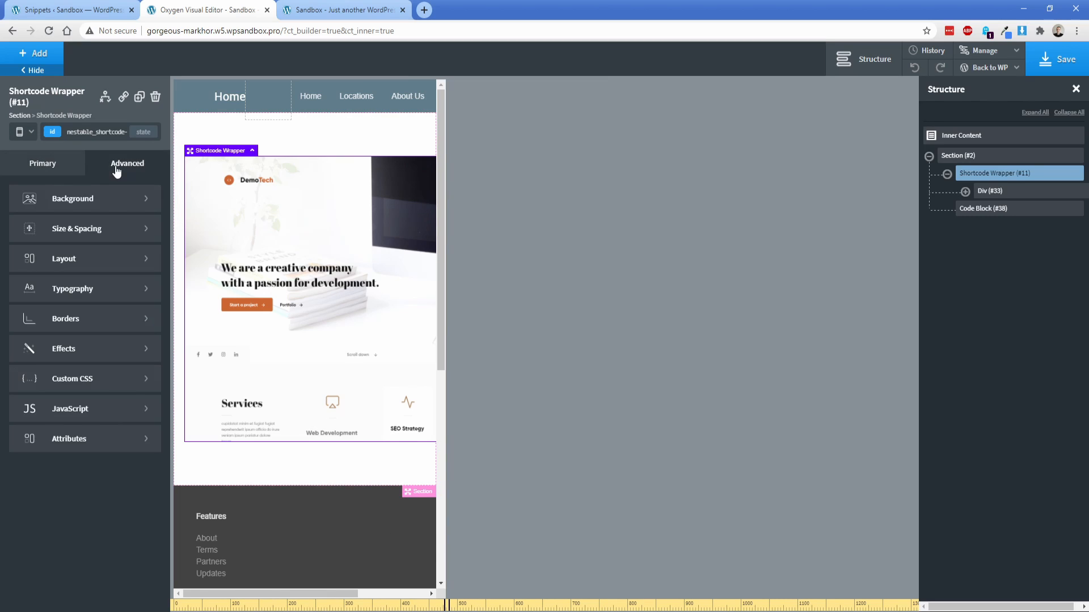
click(62, 347)
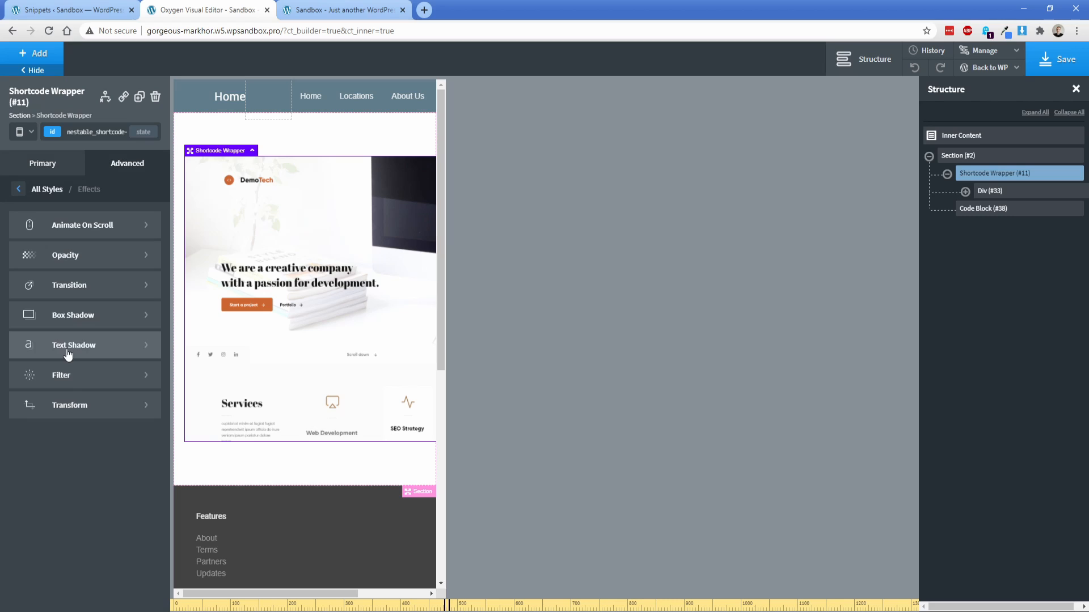
click(69, 405)
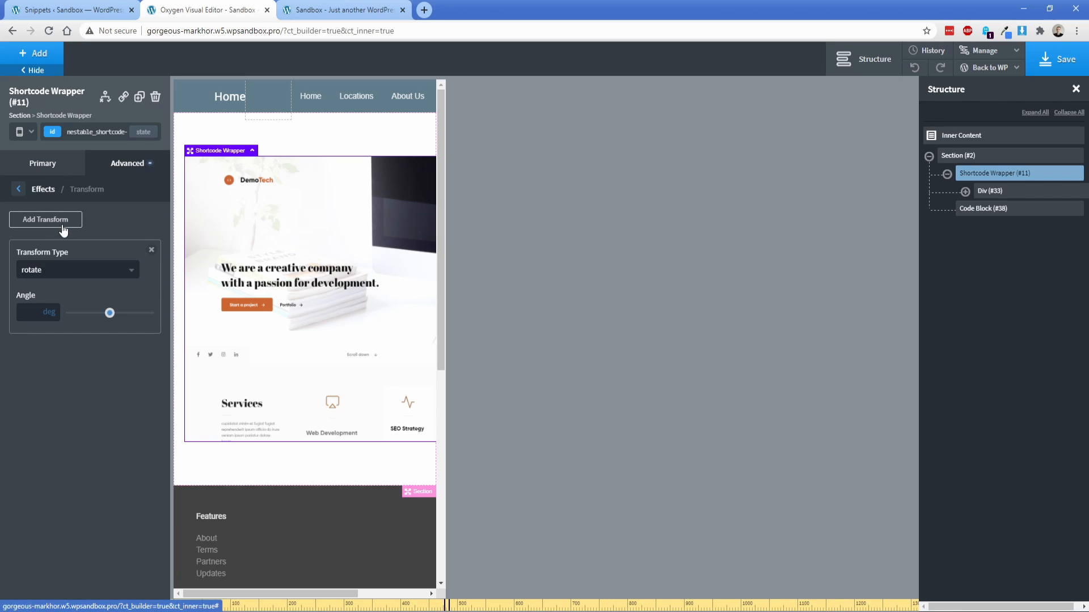
Step: Set the transform type to scale with 0.7 for Scale X, Y and Z
click(77, 269)
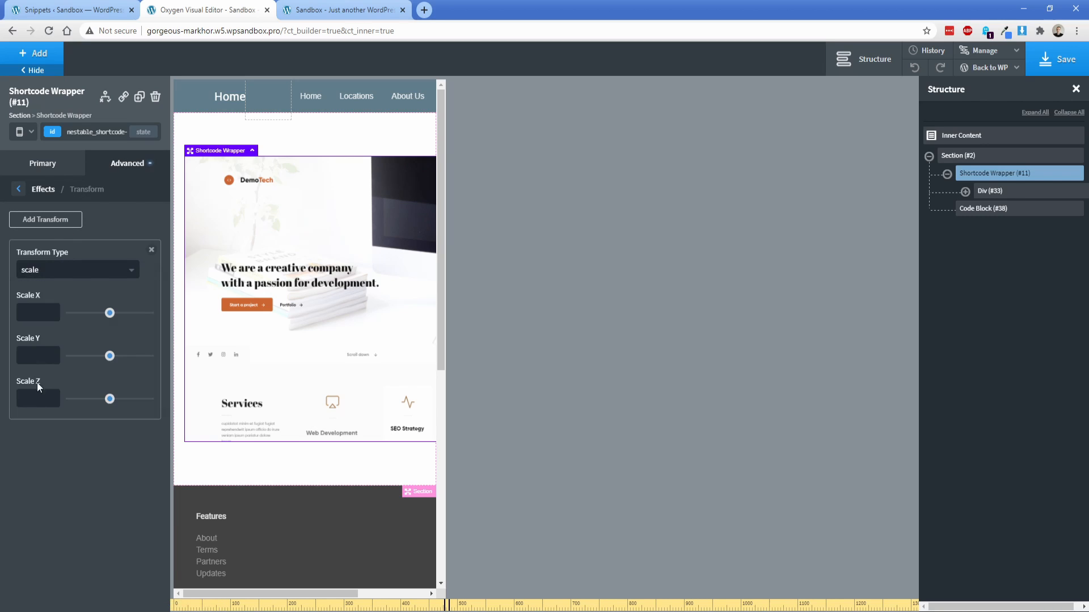
click(36, 313)
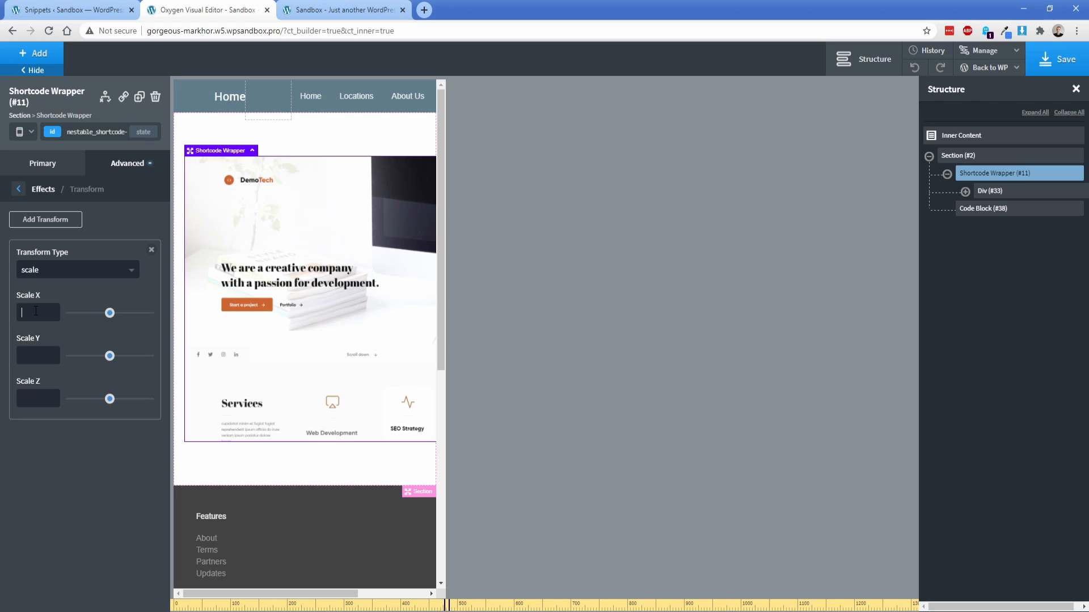
text(0)
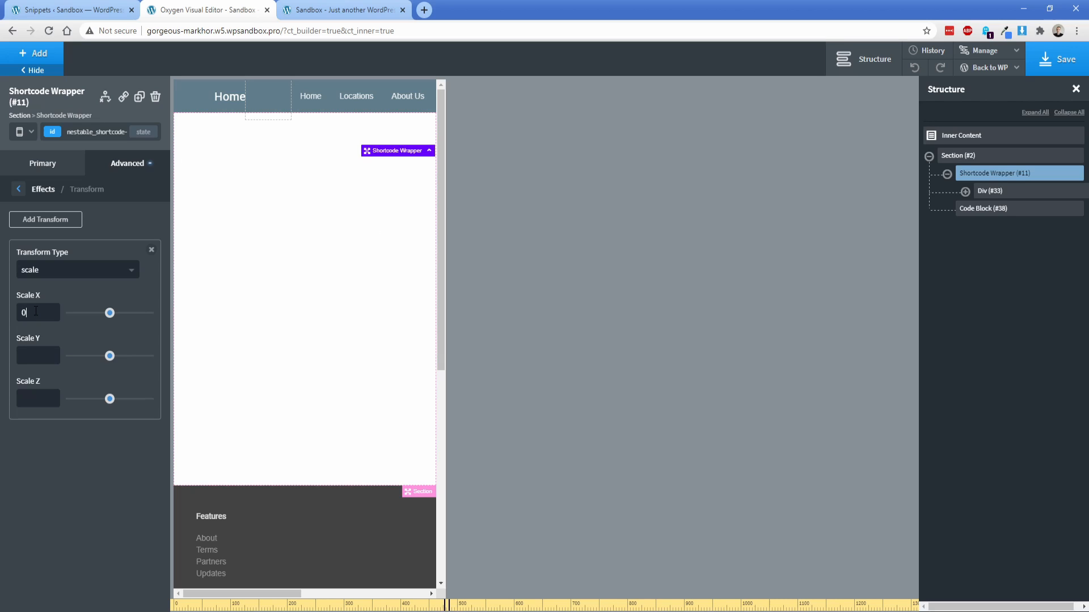
text(0.8)
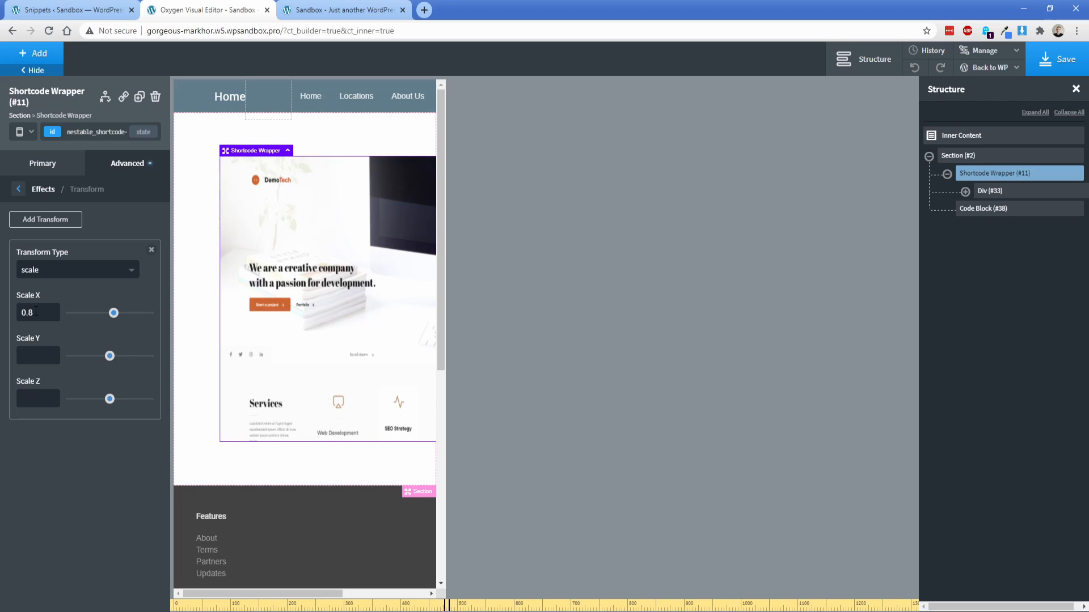
text(0.7)
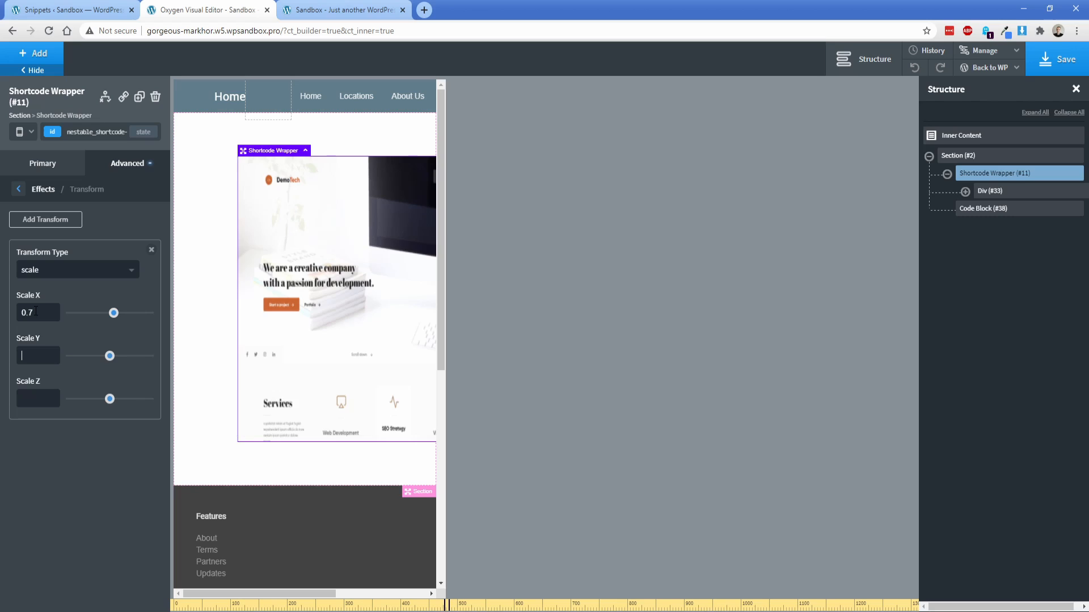
text(0.7)
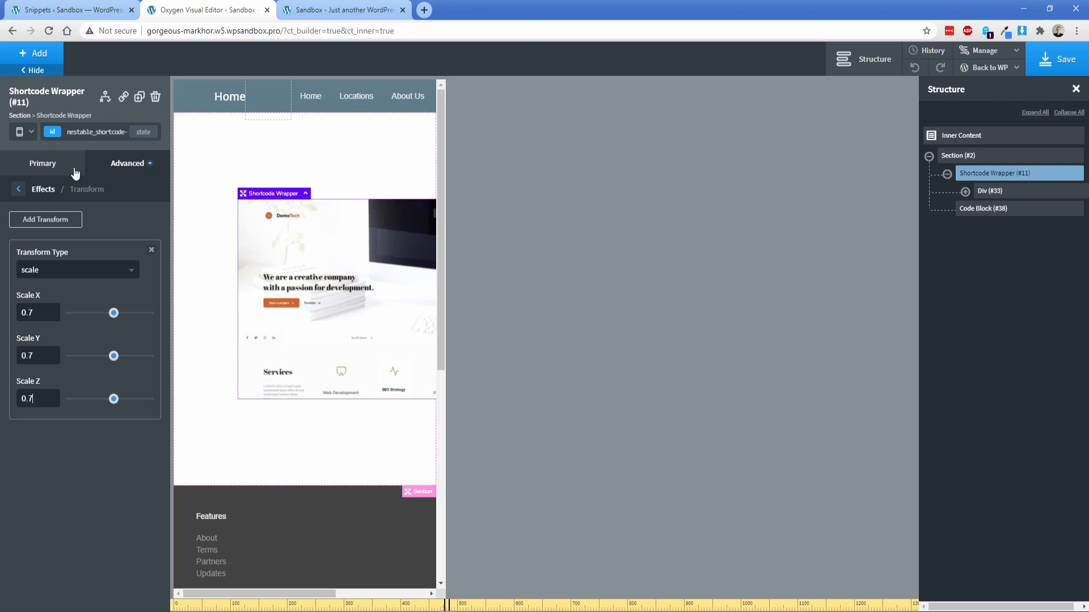
Step: Return to the Primary tab and shrink the canvas to about 350 px wide
click(42, 163)
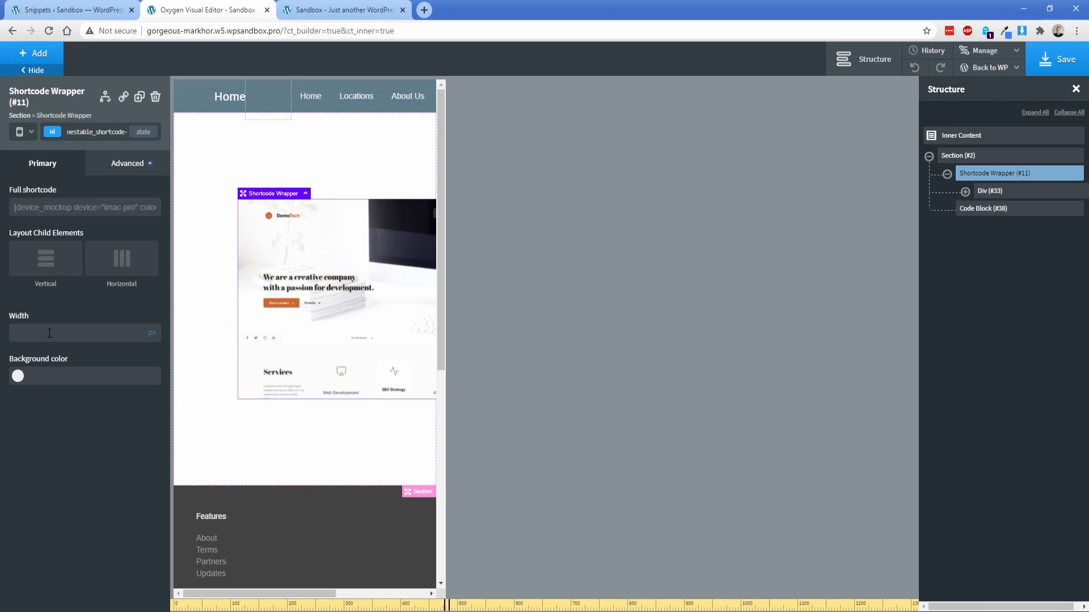
text(0)
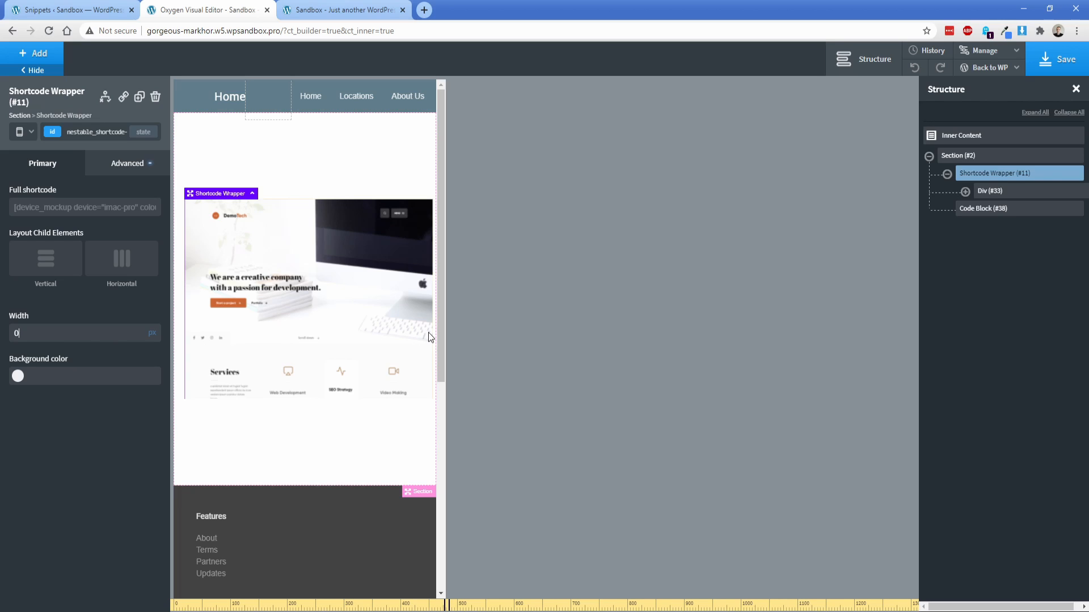
click(24, 131)
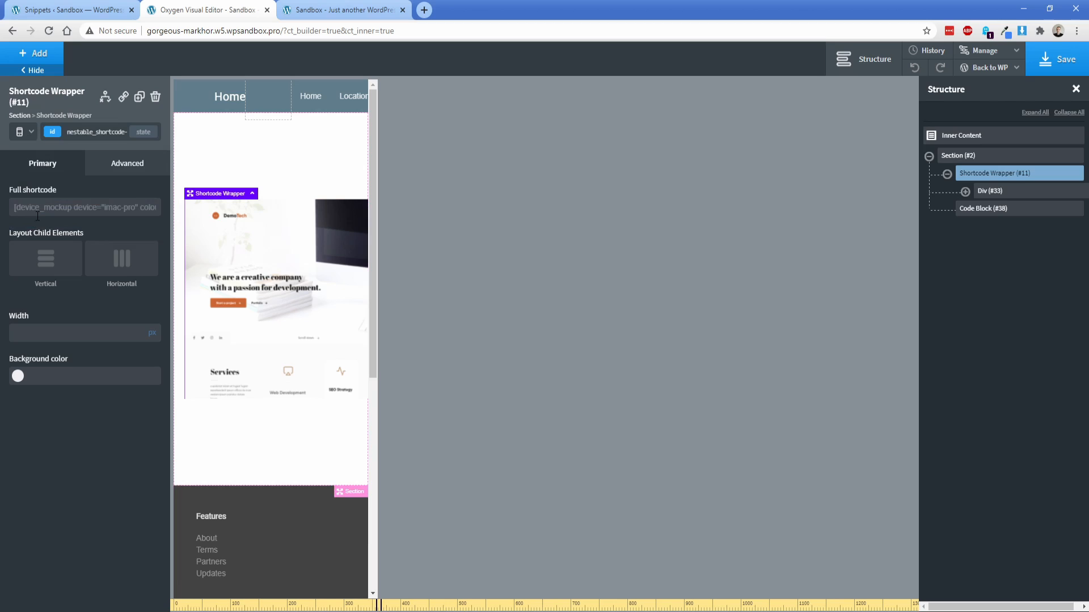
Step: Add a 0.5 scale transform on all axes at this breakpoint and save the page
click(127, 164)
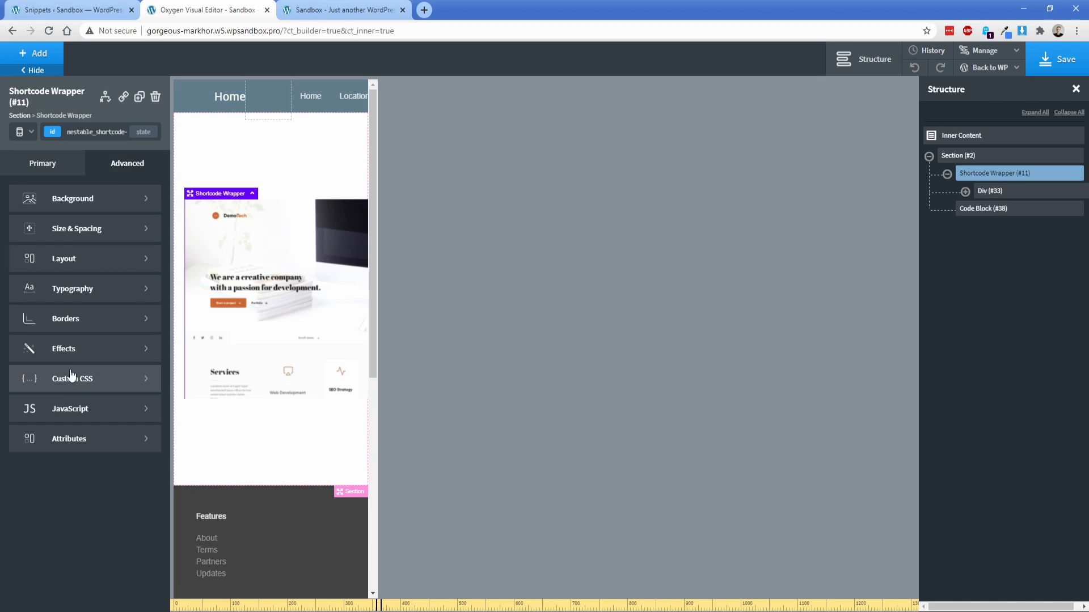
click(63, 349)
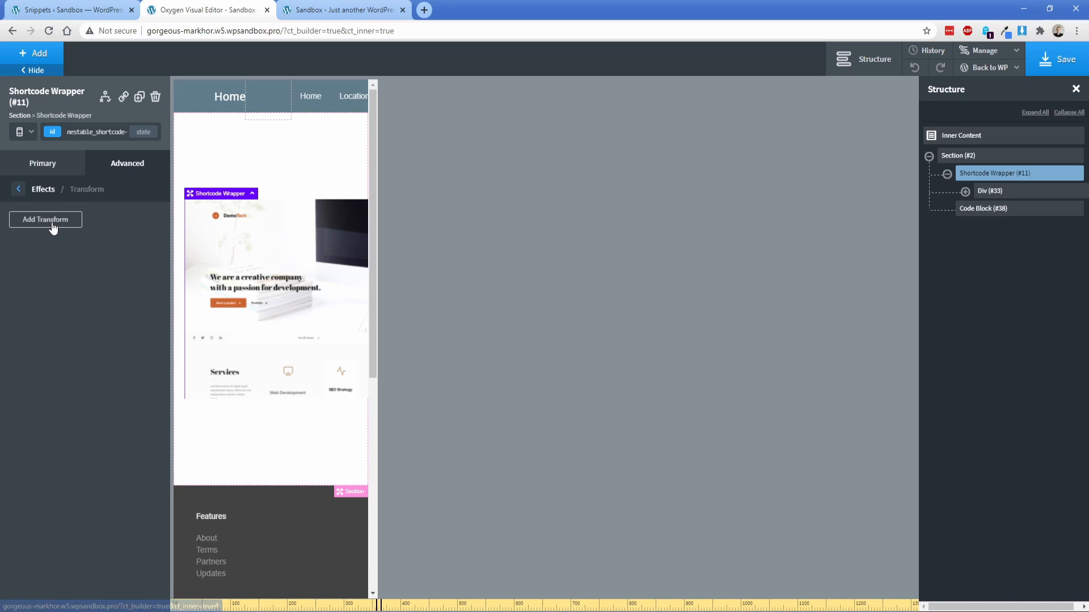
click(45, 220)
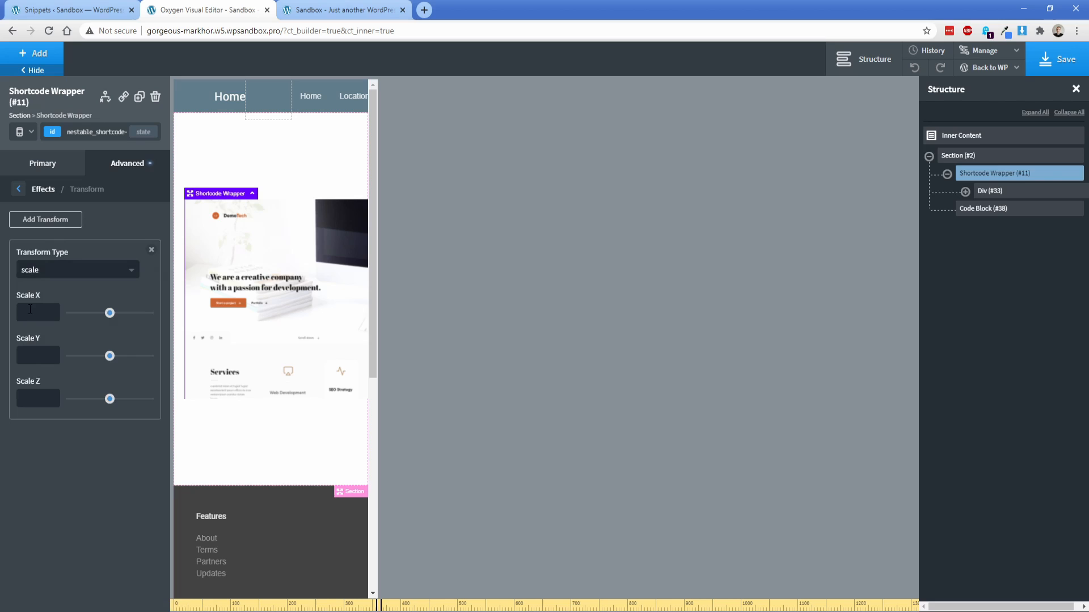
text(0.5)
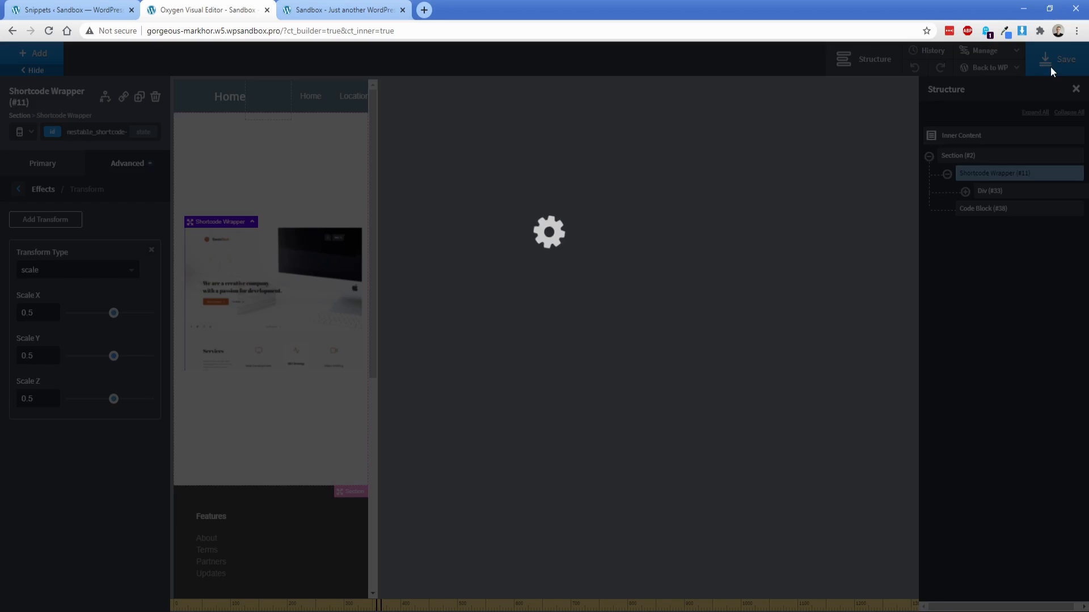
click(341, 9)
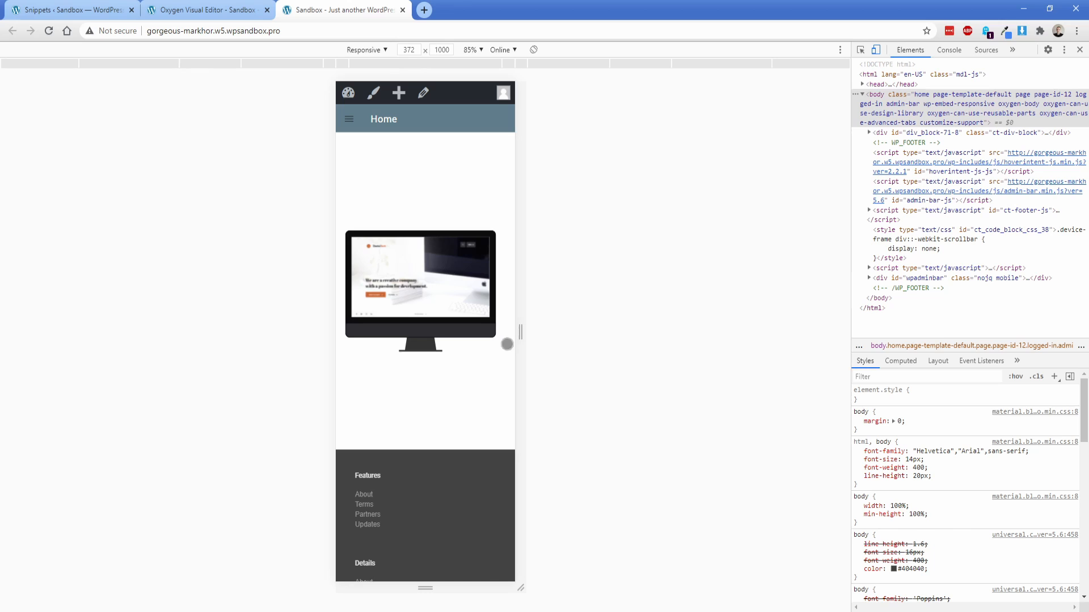
Step: Resize the live page's responsive viewport to a phone width of about 372 px
drag(507, 344, 531, 337)
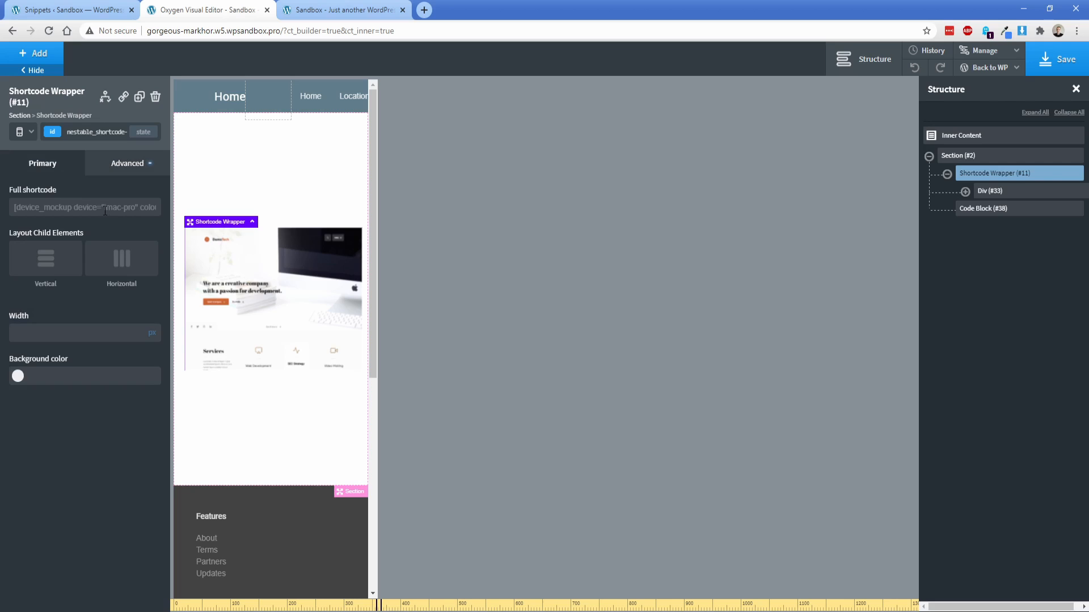
Step: Replace imac-pro with ipad-pro as the device in the Full shortcode
double_click(118, 207)
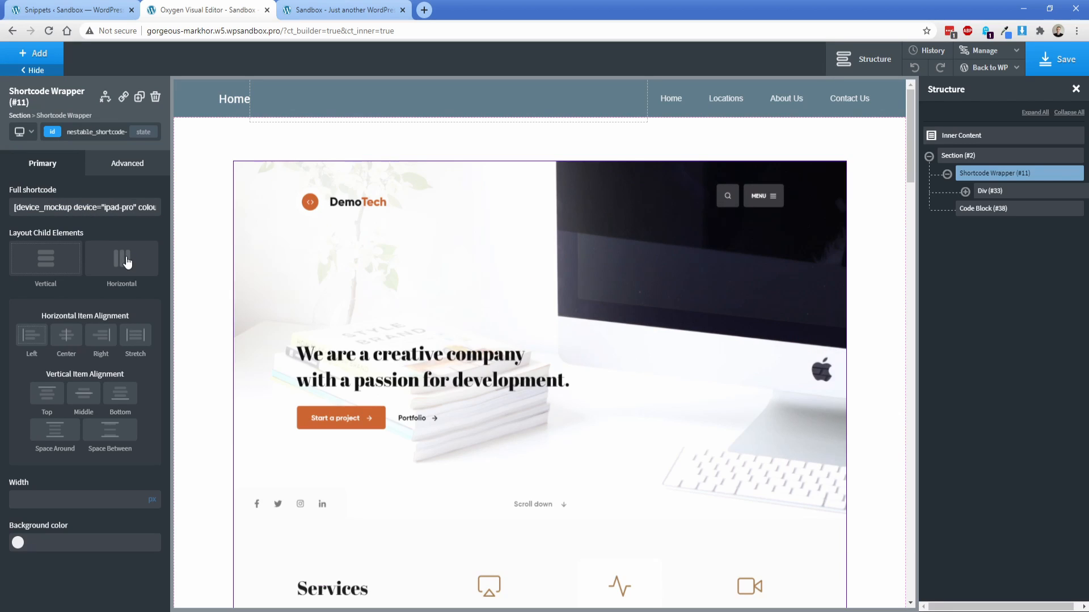
double_click(76, 207)
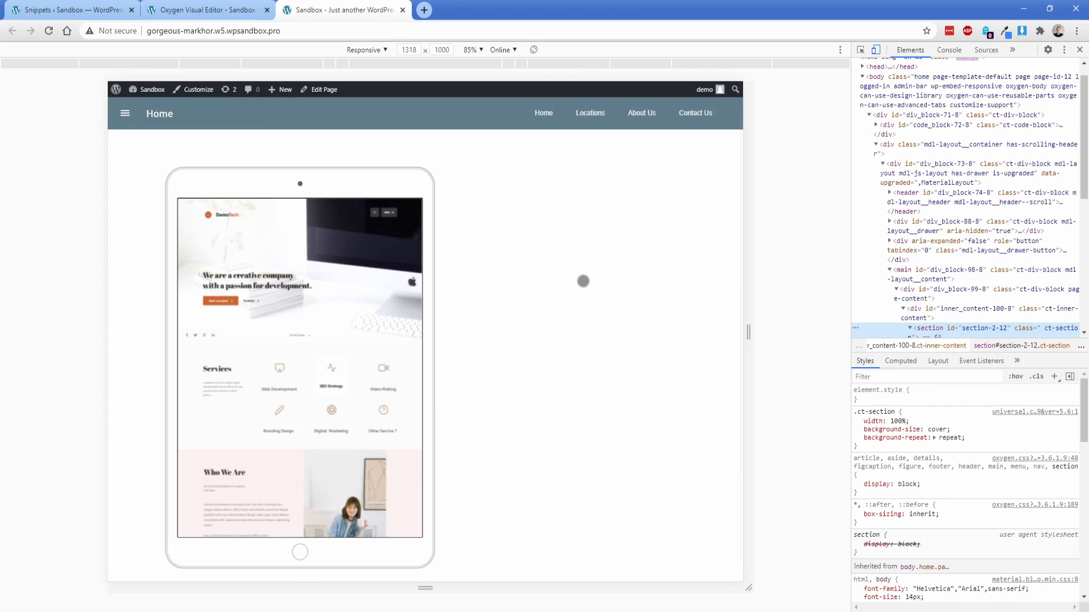
Step: Narrow the live viewport to about 445 px to check the iPad mockup, then close DevTools
drag(749, 334, 646, 337)
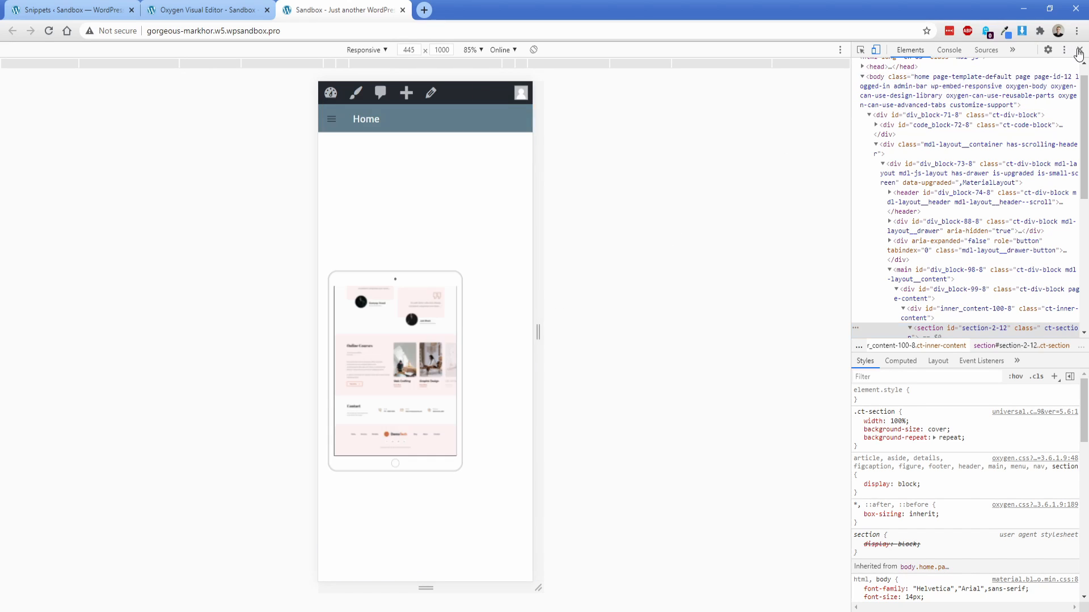
click(1077, 49)
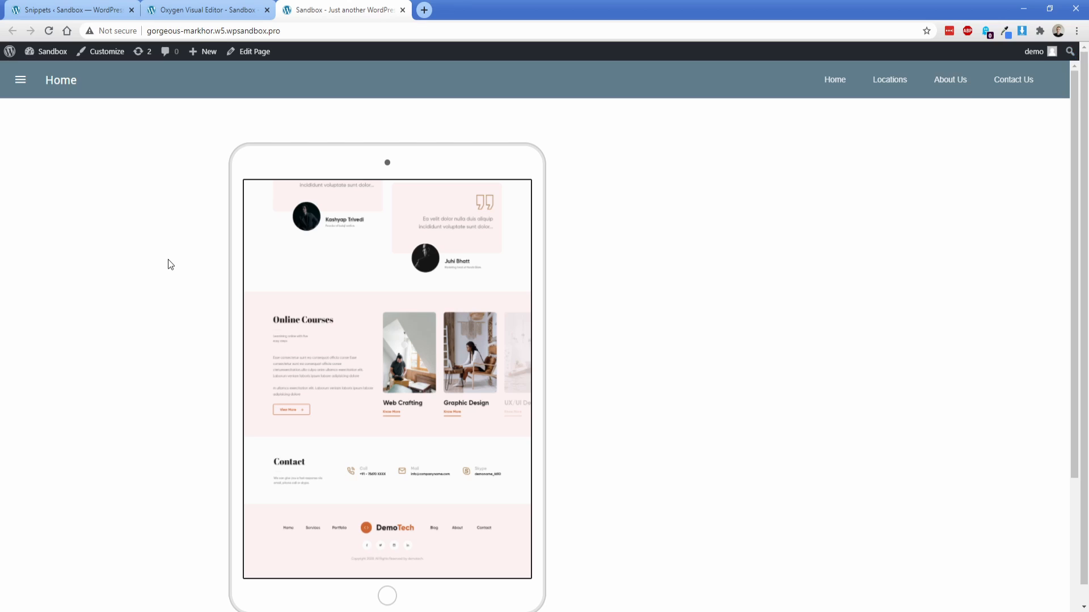
mouse_move(174, 199)
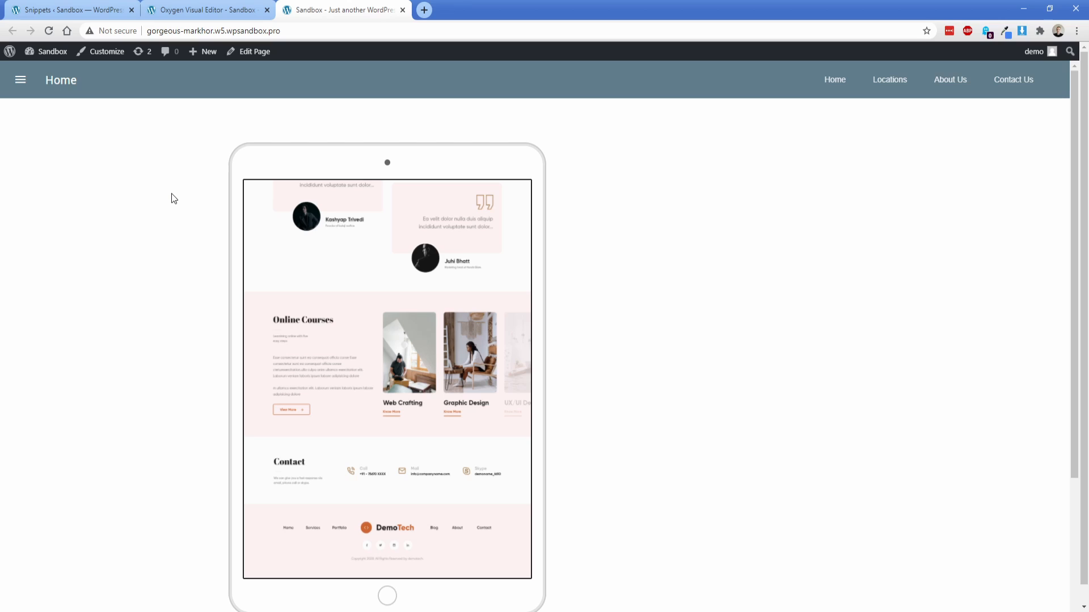
mouse_move(177, 151)
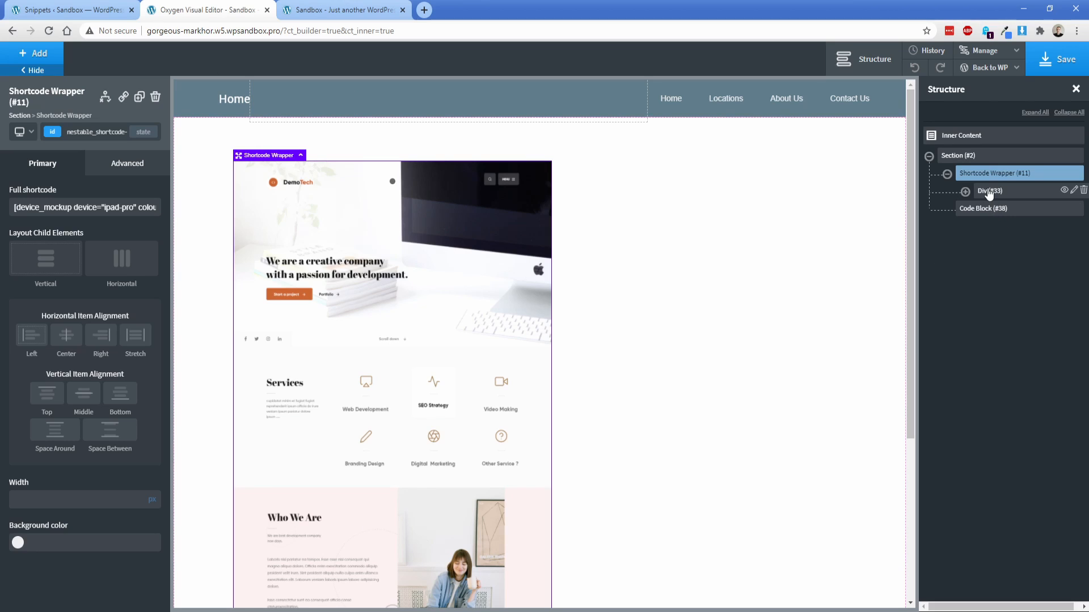
click(989, 191)
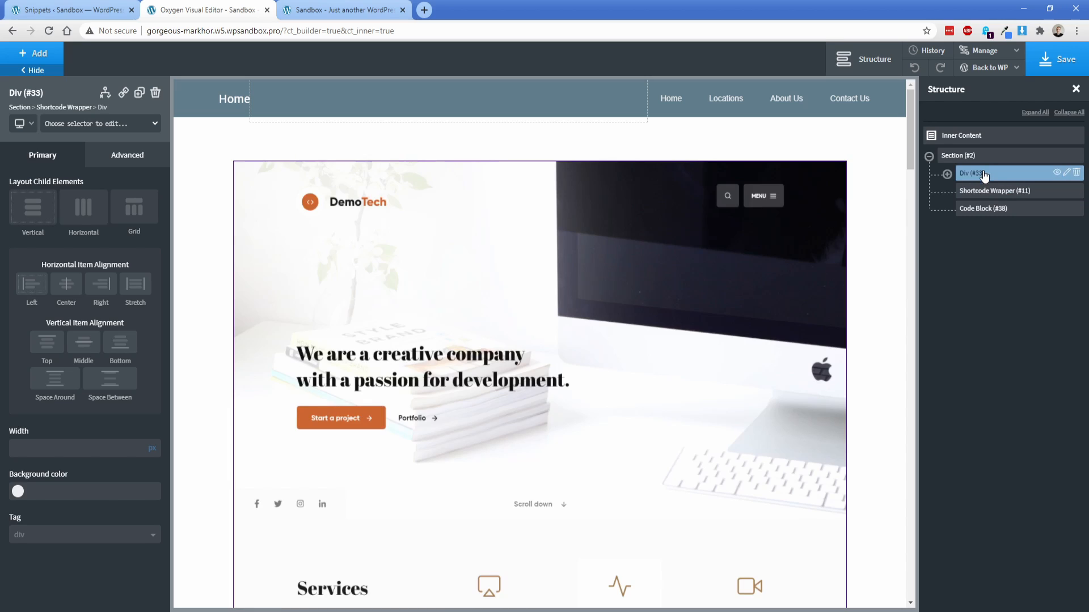
click(946, 173)
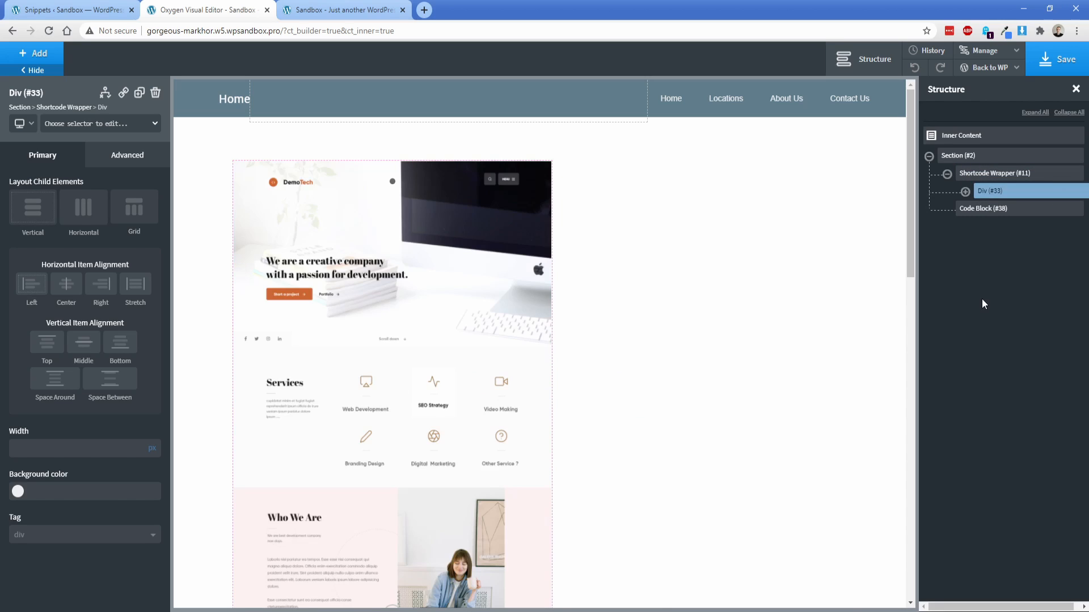